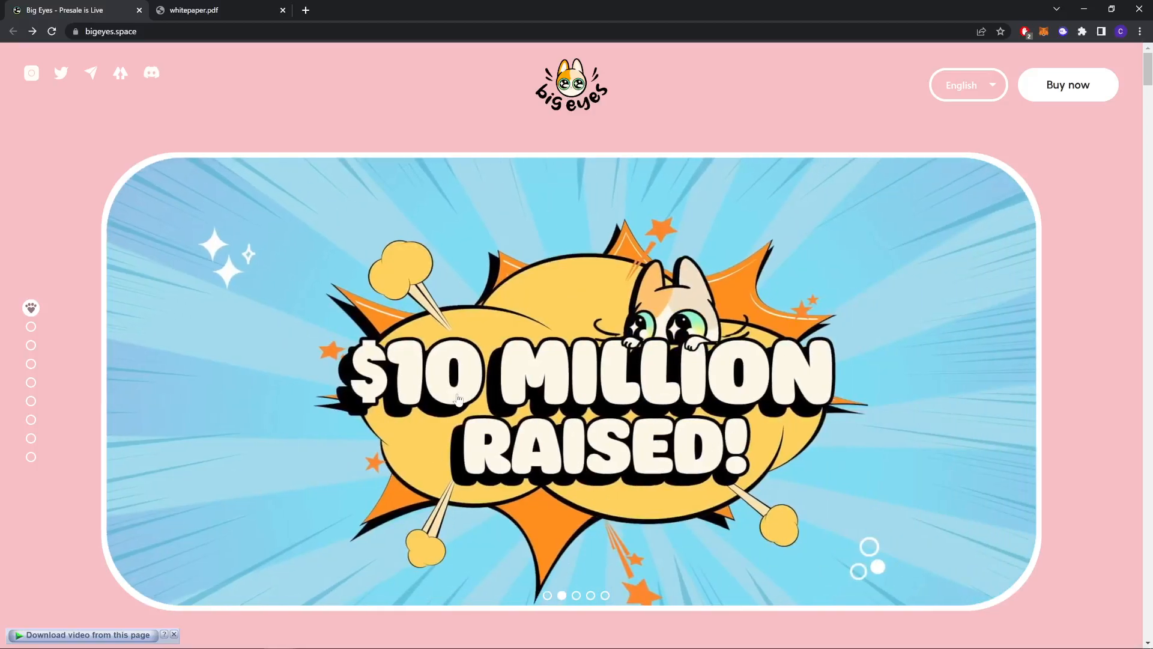
mouse_move(599, 615)
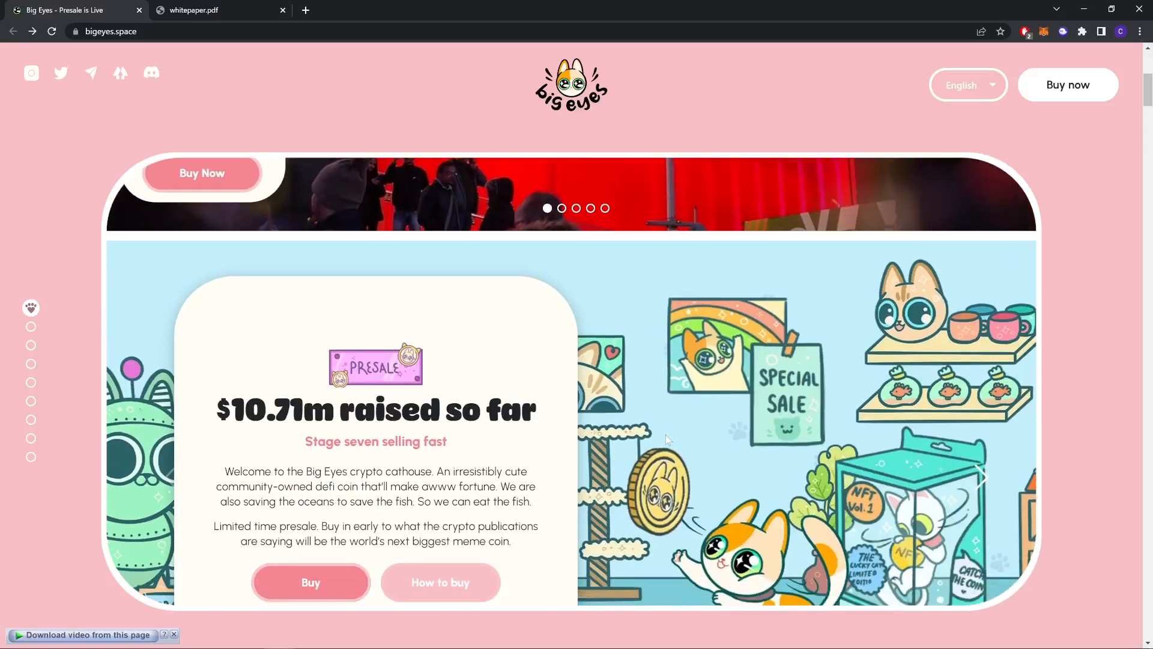
- Scroll from the hero banner down to the presale section showing $10.71m raised in stage seven
scroll(down, 3)
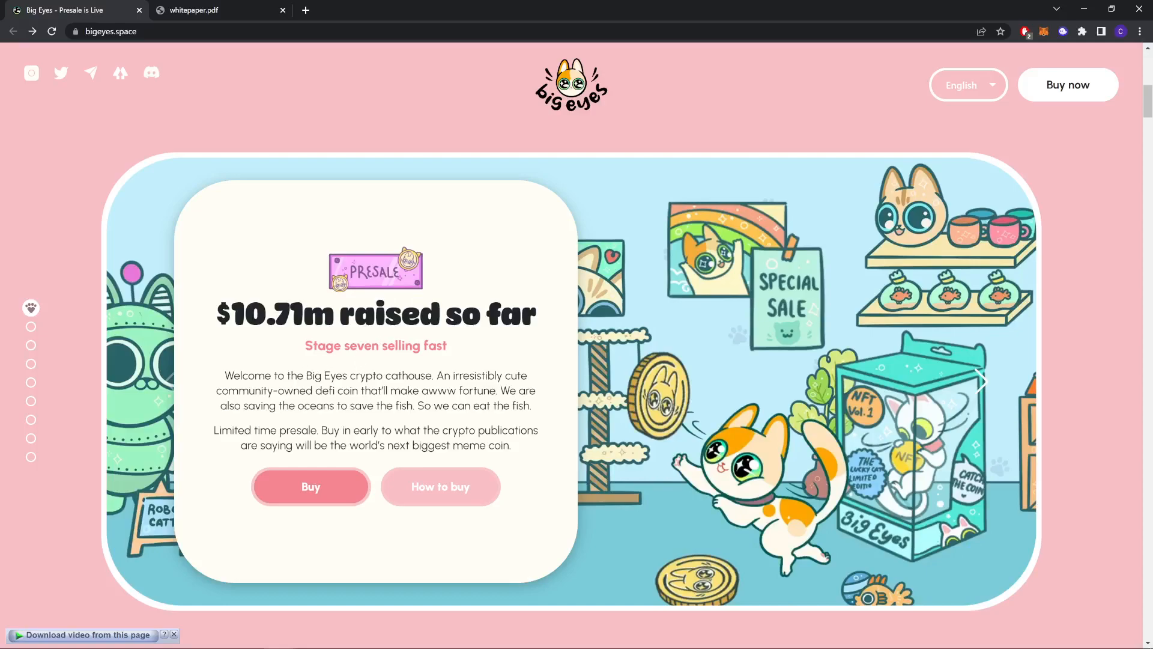
mouse_move(262, 419)
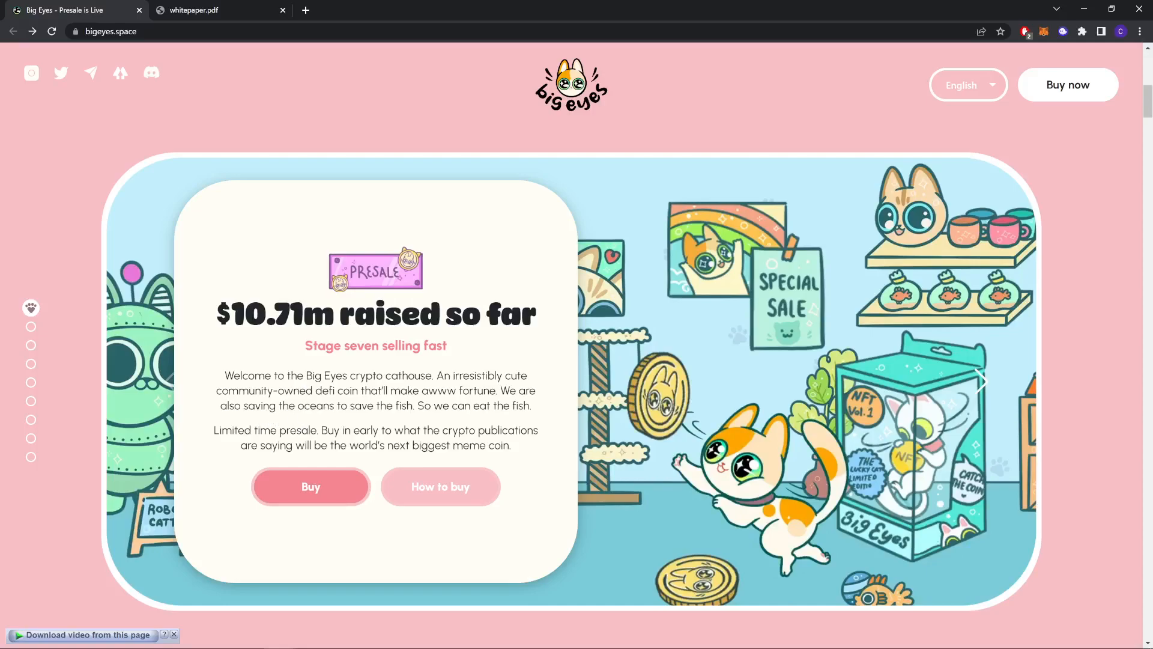
mouse_move(572, 379)
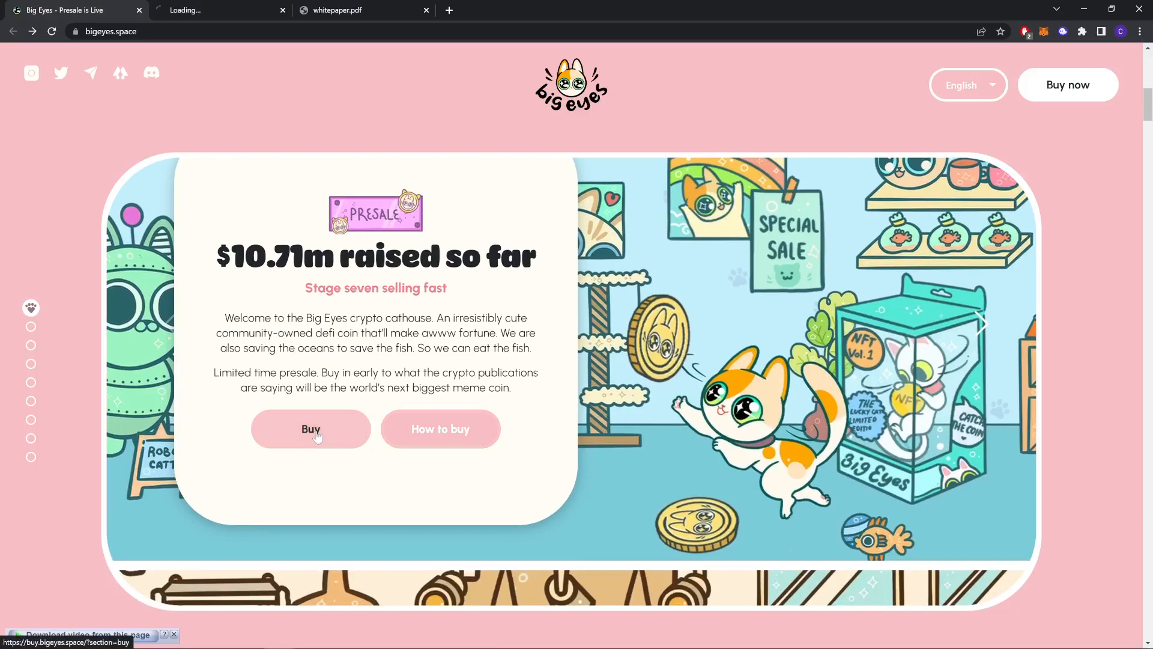
- On the buy page, highlight the USDT raised amount and move down to the How to buy Big Eyes guide
click(310, 429)
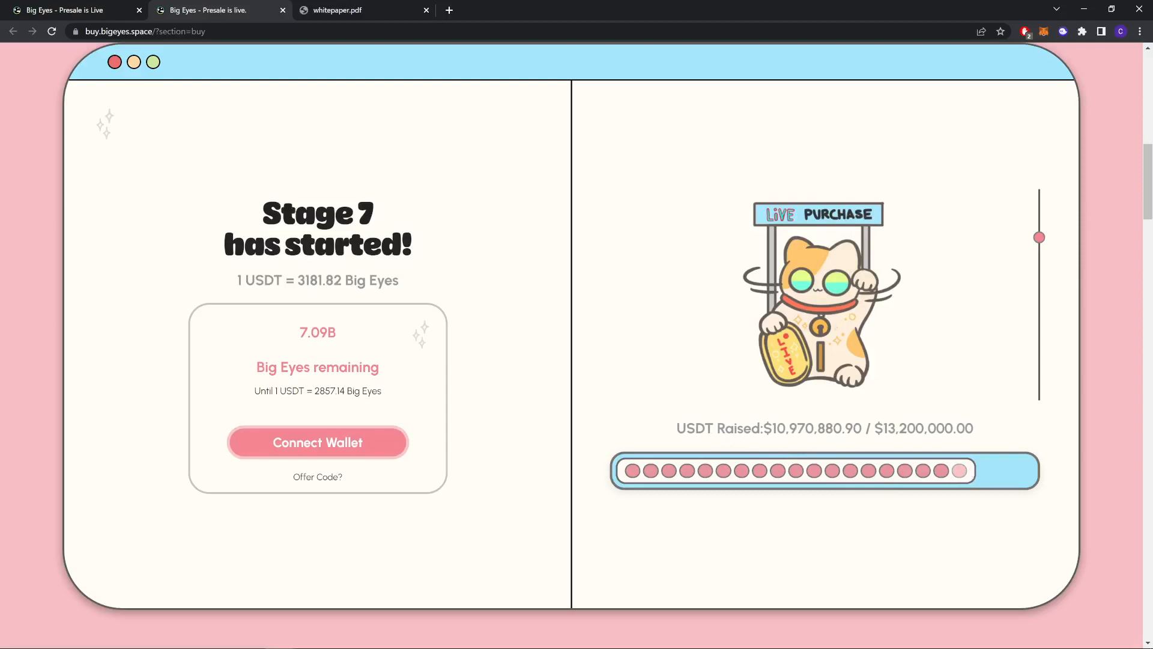
drag(773, 427, 971, 427)
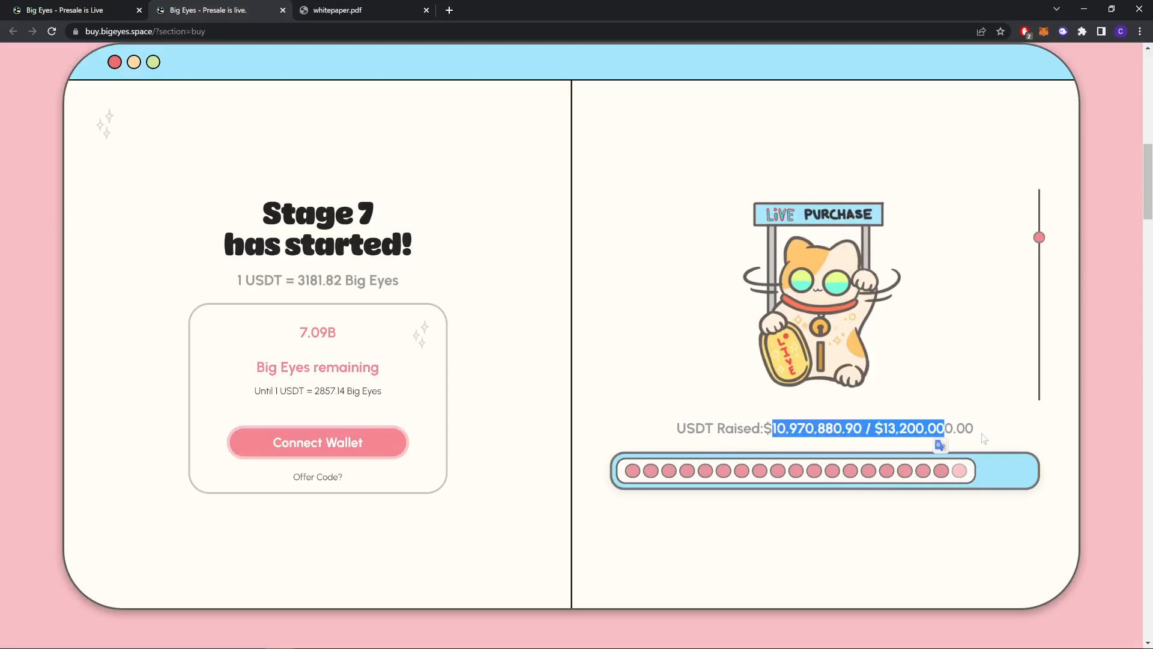
scroll(down, 3)
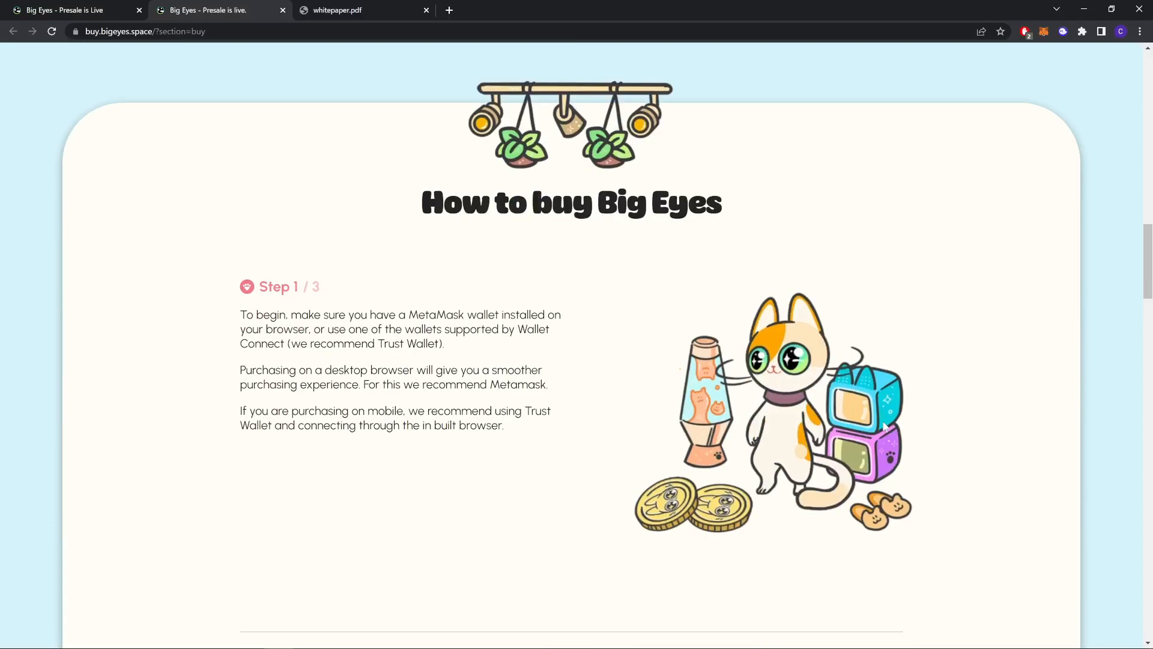
scroll(down, 3)
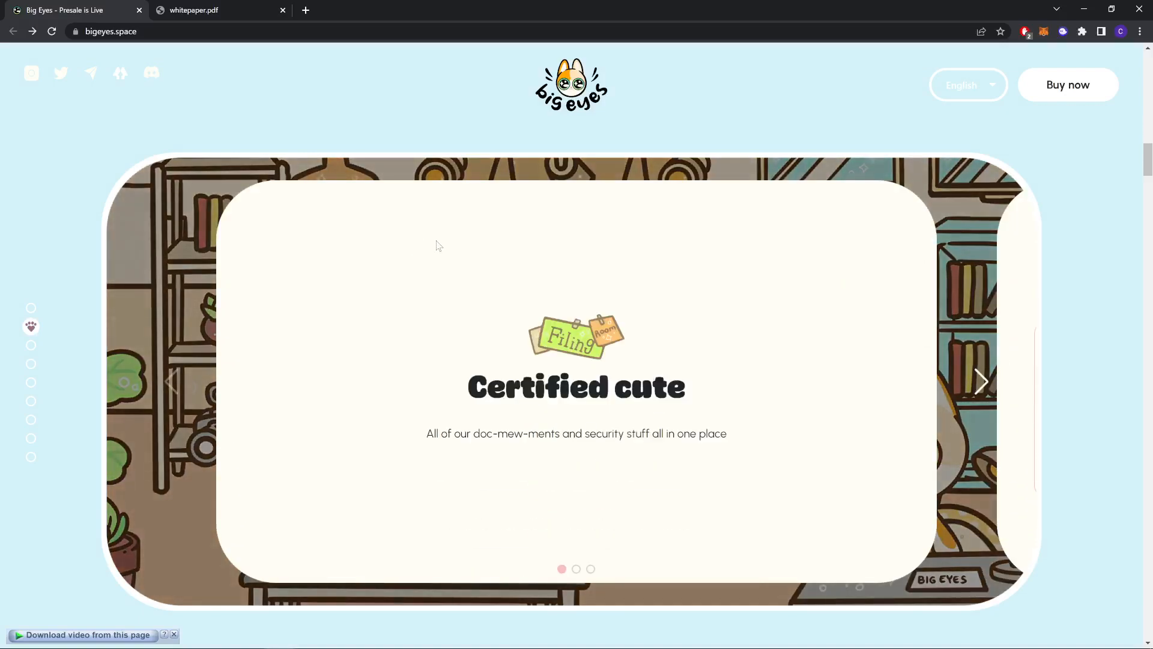
mouse_move(531, 449)
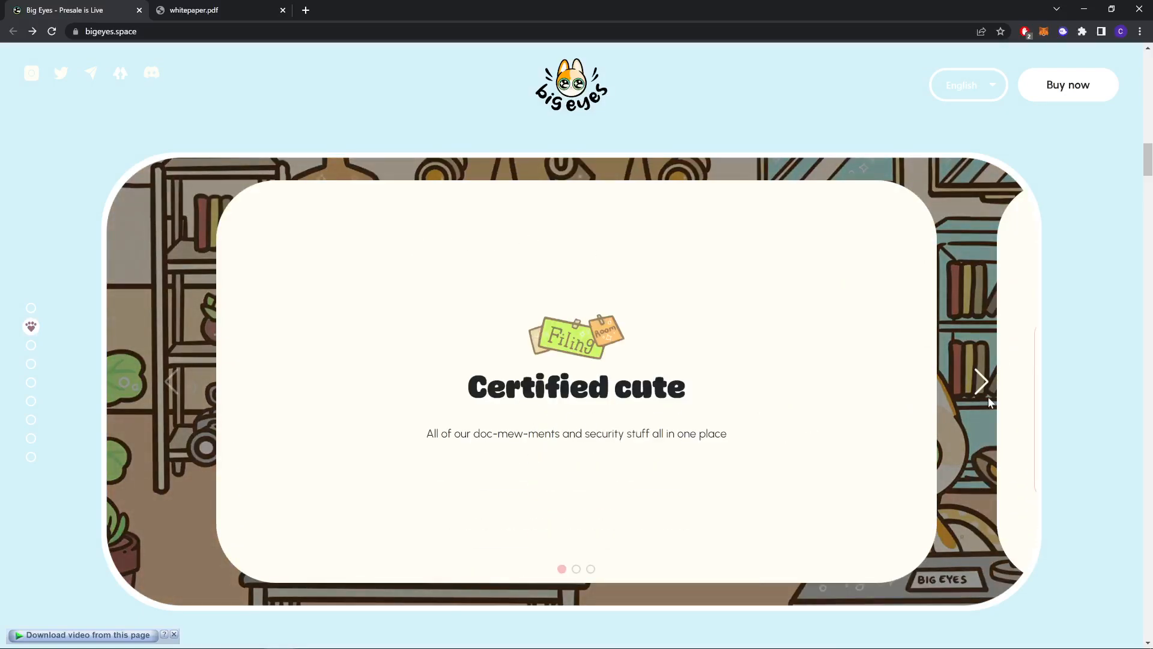
- Advance the Certified cute carousel to the 100% Secure audit slide and return to the website tab
click(981, 382)
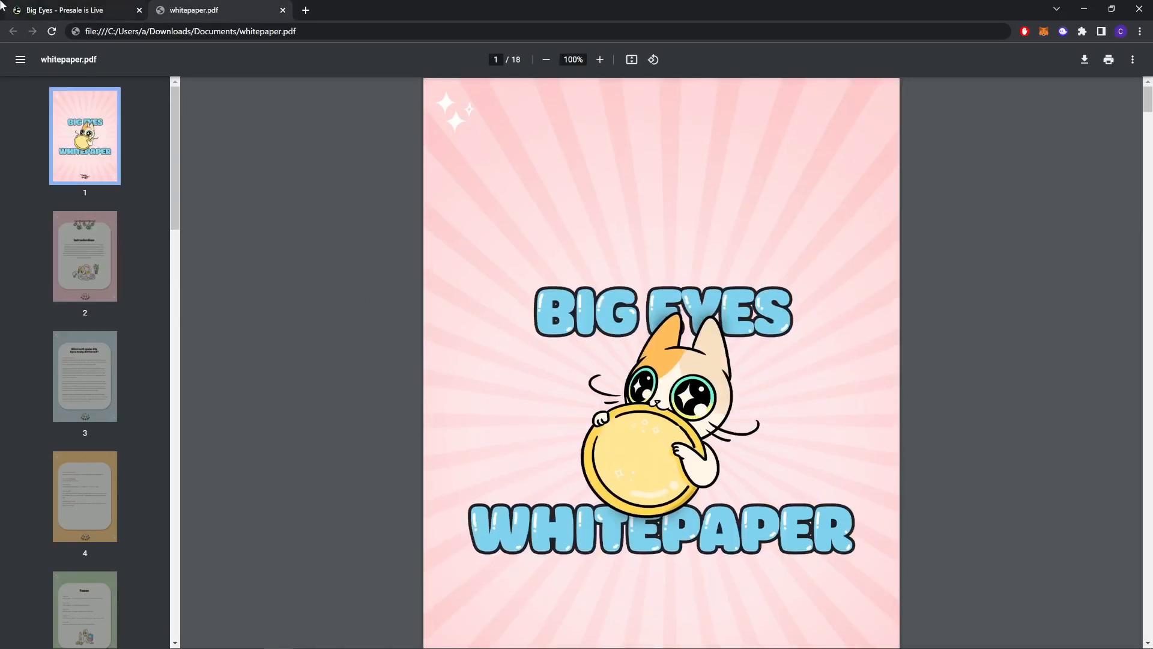
click(66, 10)
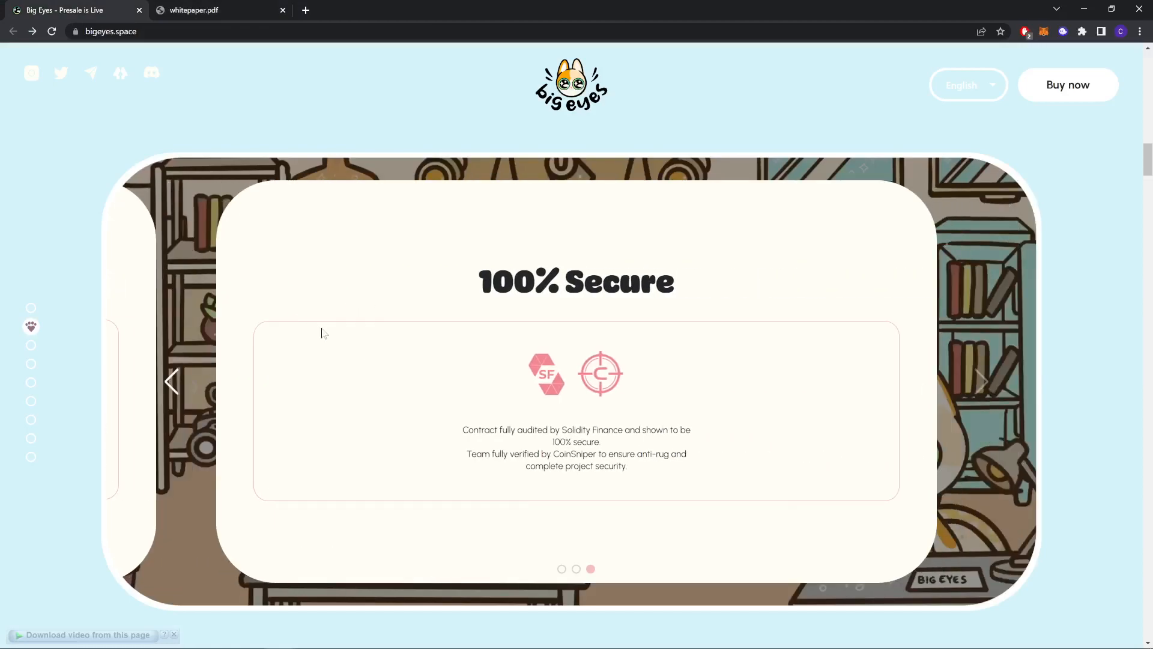
mouse_move(527, 452)
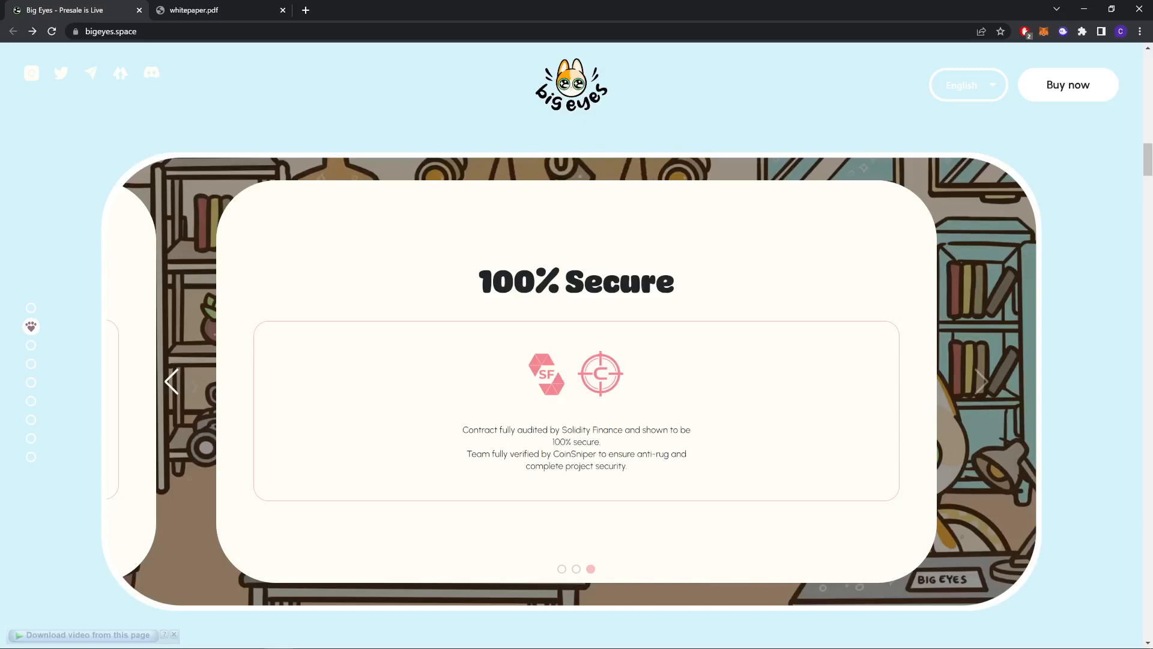
mouse_move(624, 479)
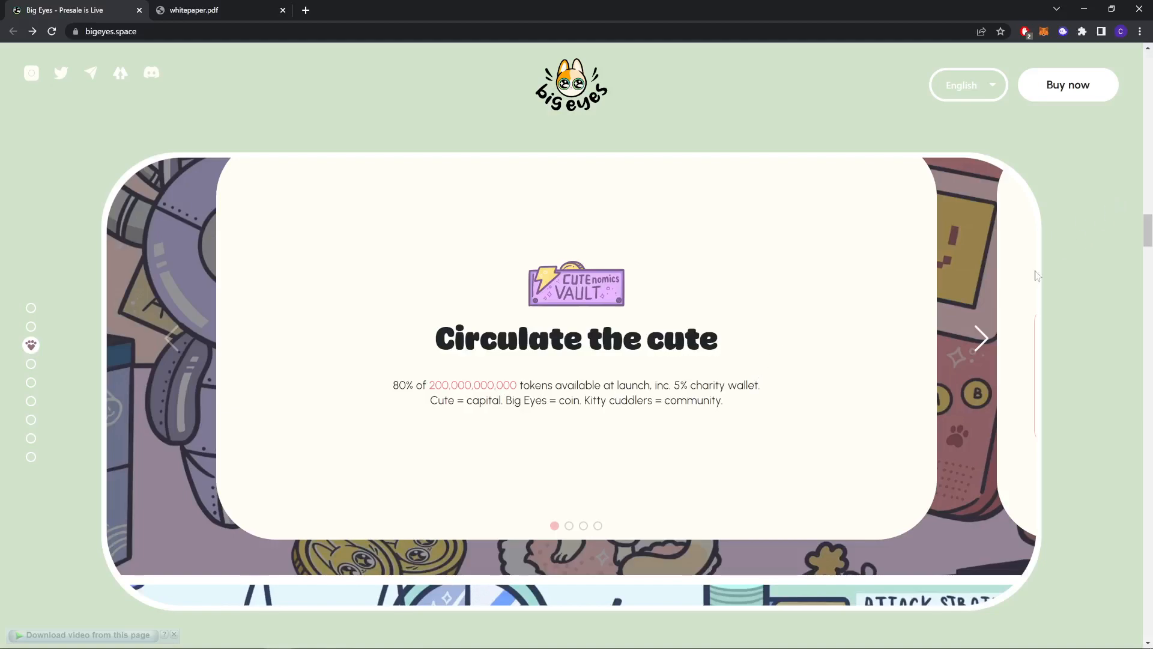
- Advance the Circulate the cute carousel through Liquidity lock and Charity to the No dogs, no masters slide
click(982, 339)
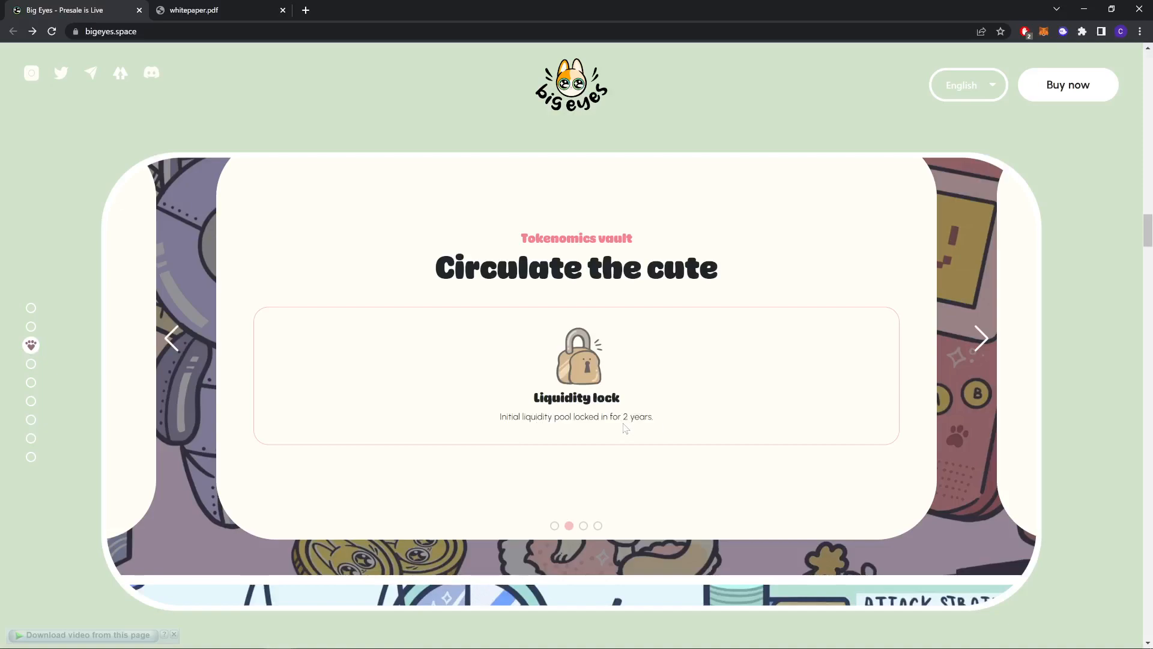
click(982, 339)
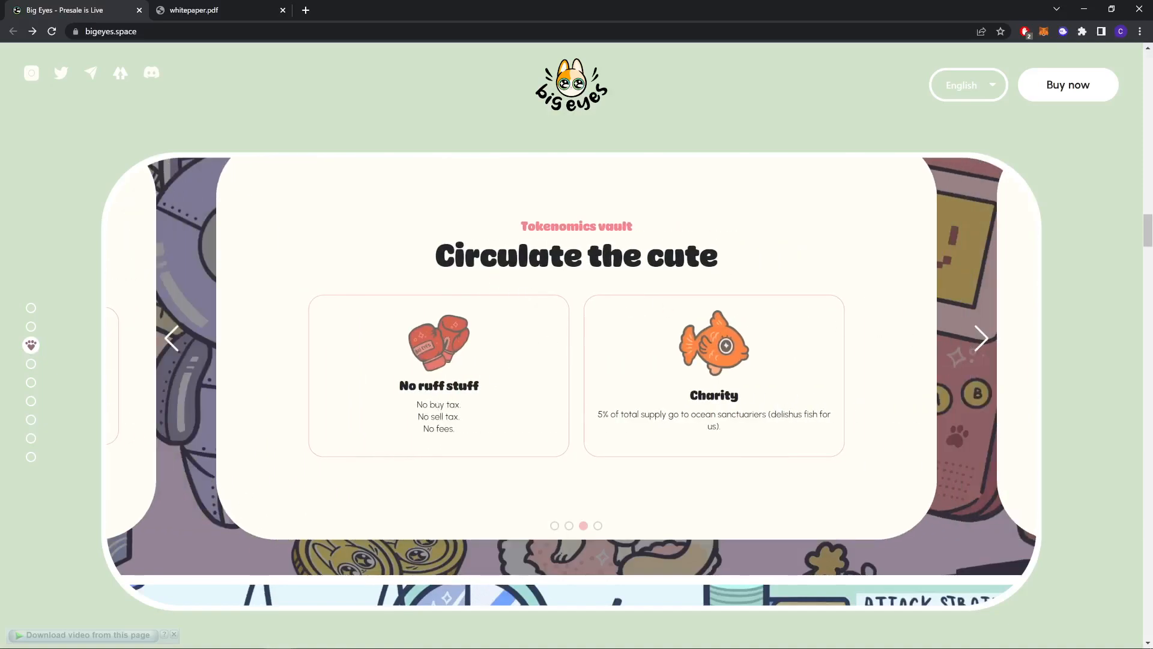
mouse_move(506, 437)
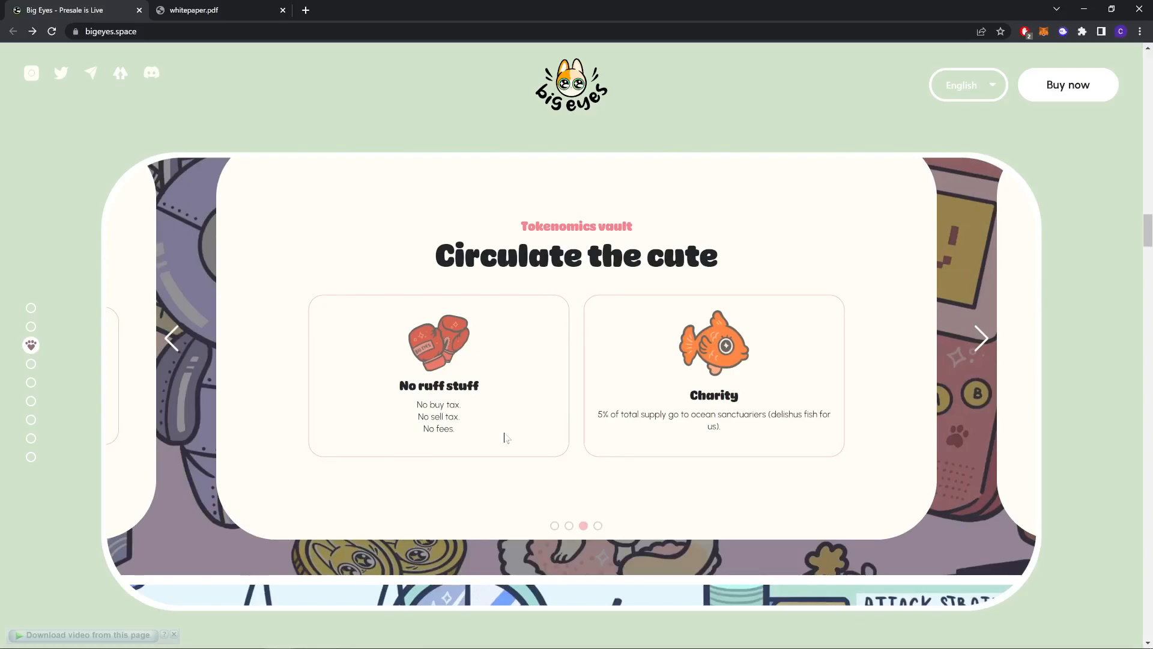
mouse_move(633, 430)
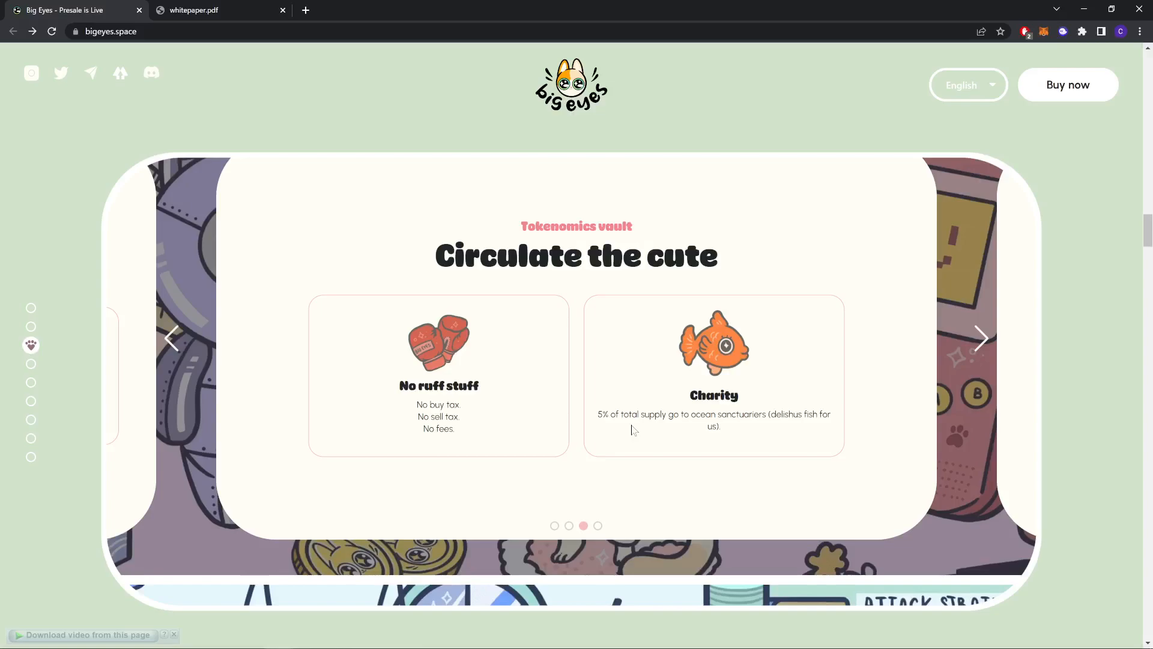
mouse_move(626, 411)
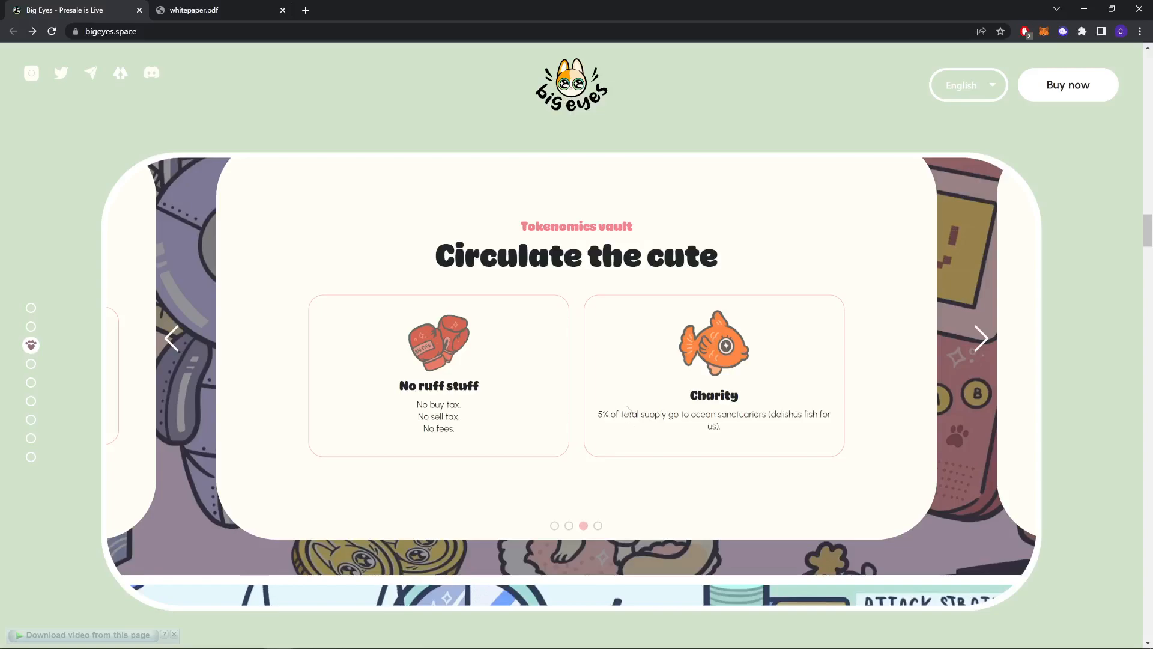
click(981, 339)
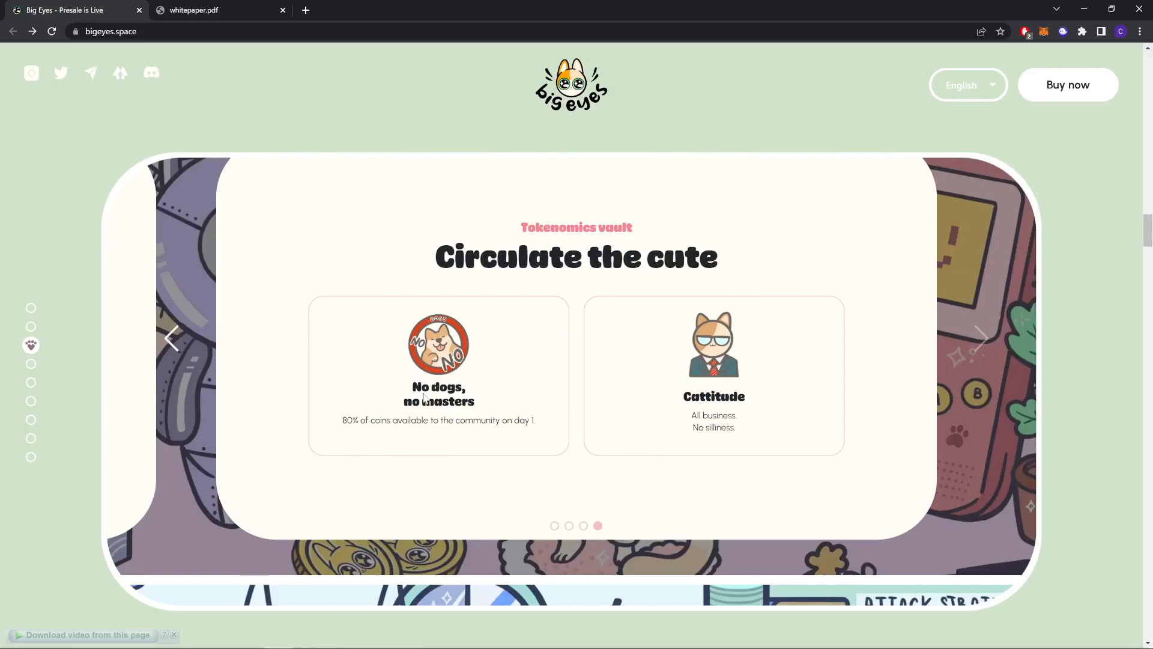
mouse_move(586, 405)
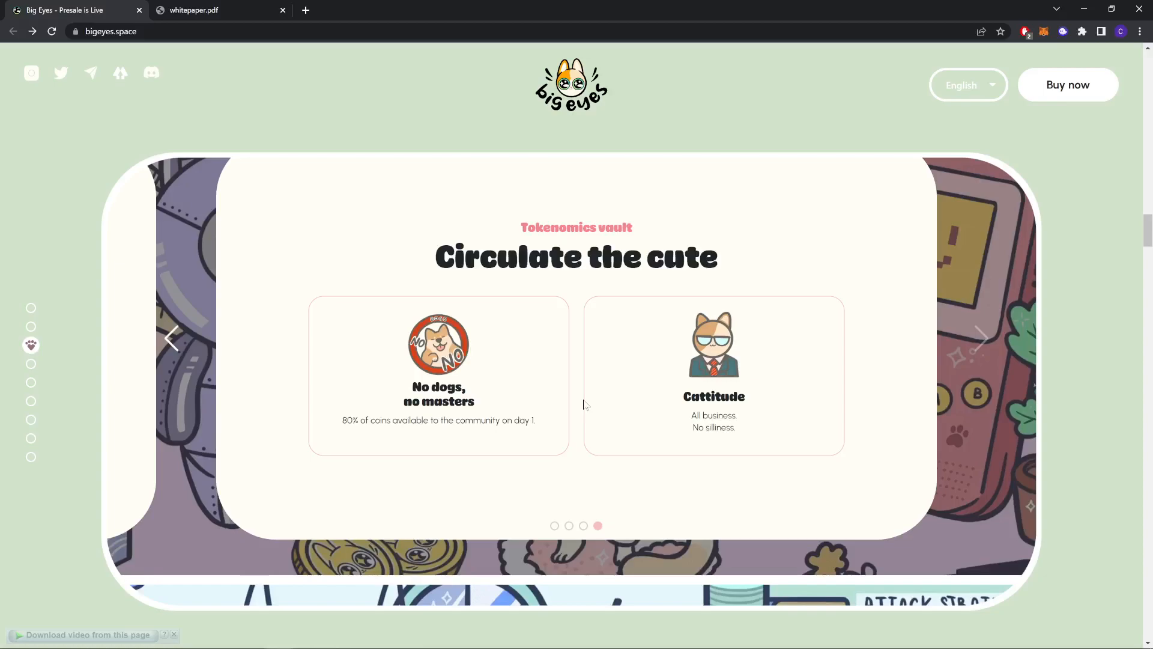
mouse_move(443, 306)
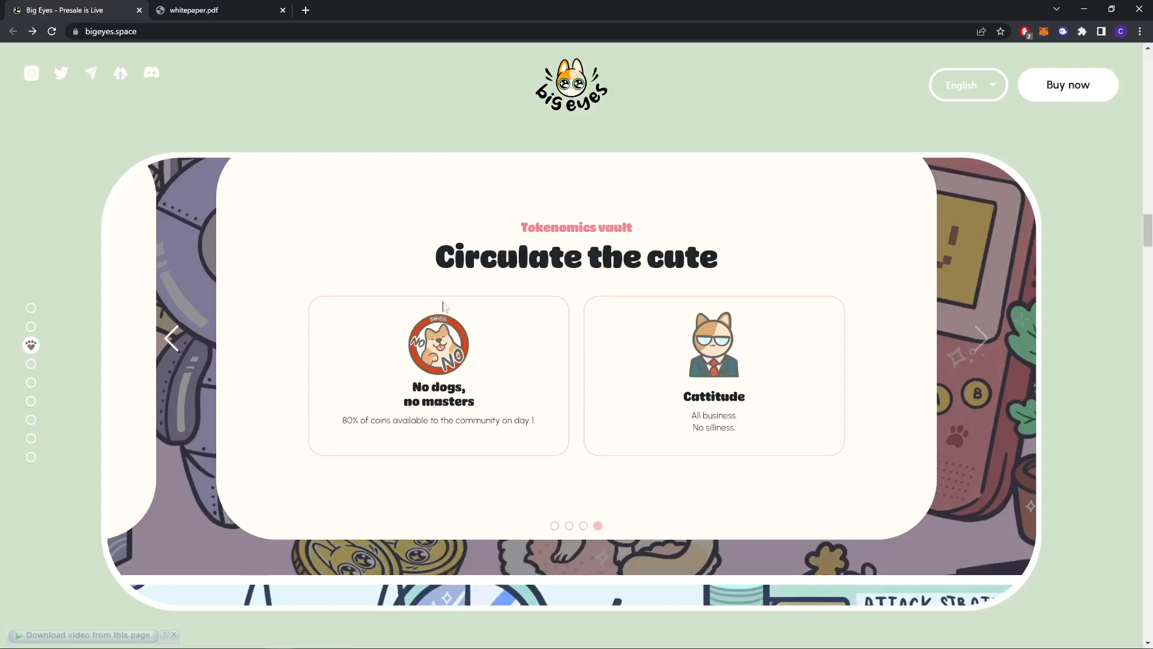
- Advance the Cat command roadmap carousel through Leap and Run to Stage Four, Catwalk
click(982, 338)
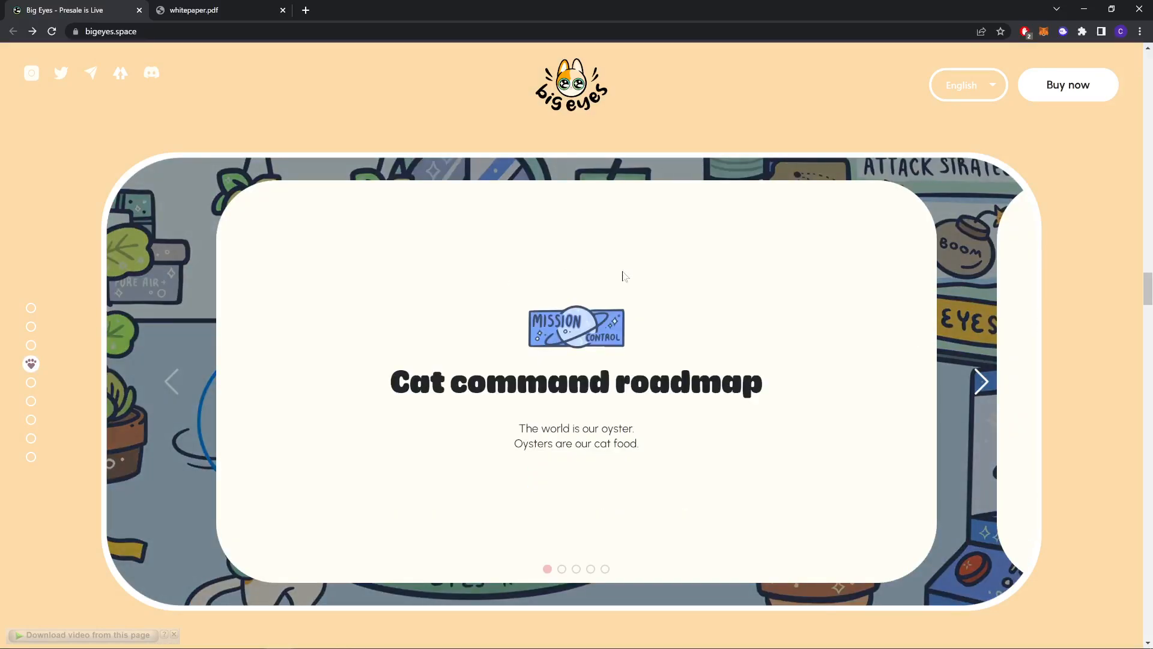
mouse_move(977, 389)
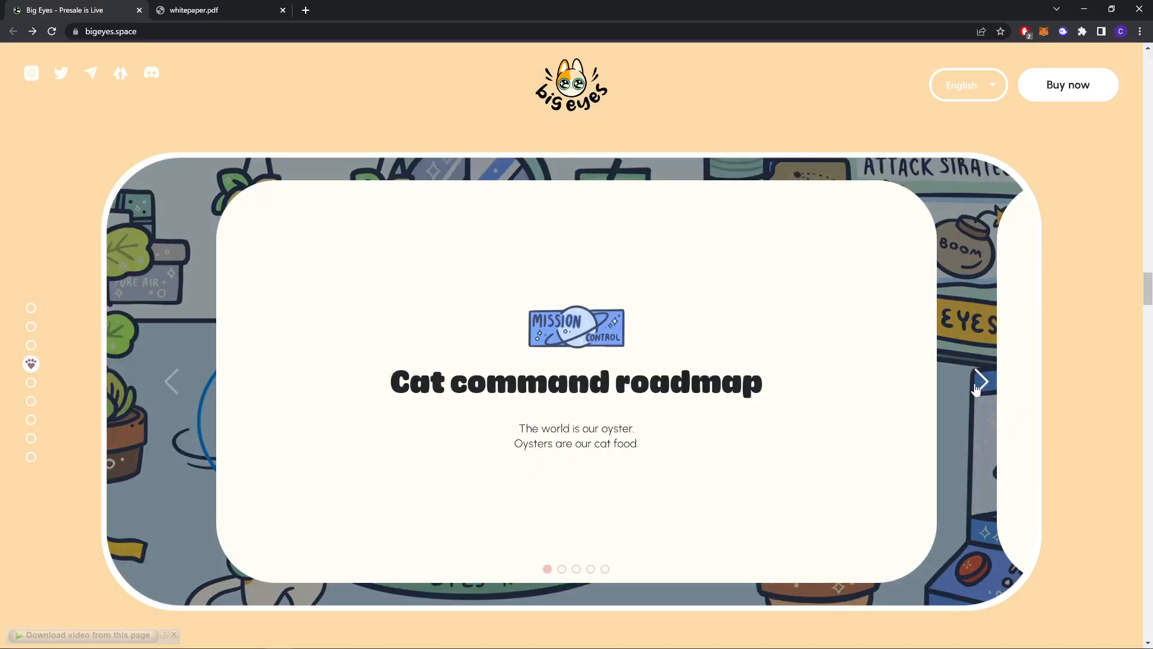
click(981, 382)
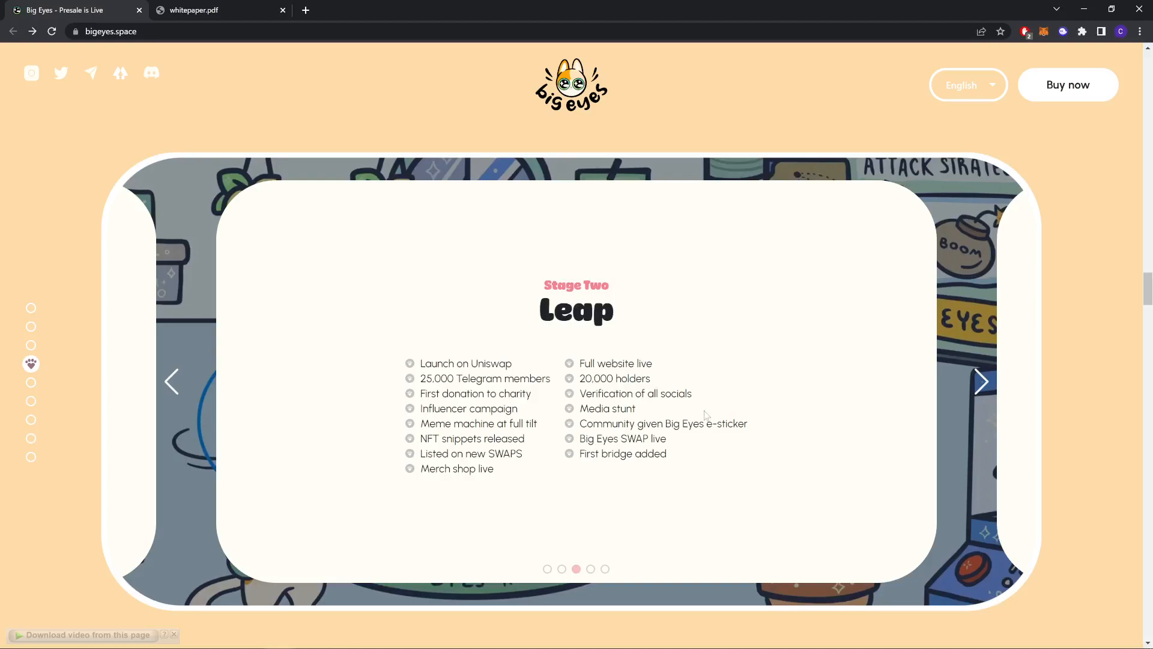
click(983, 382)
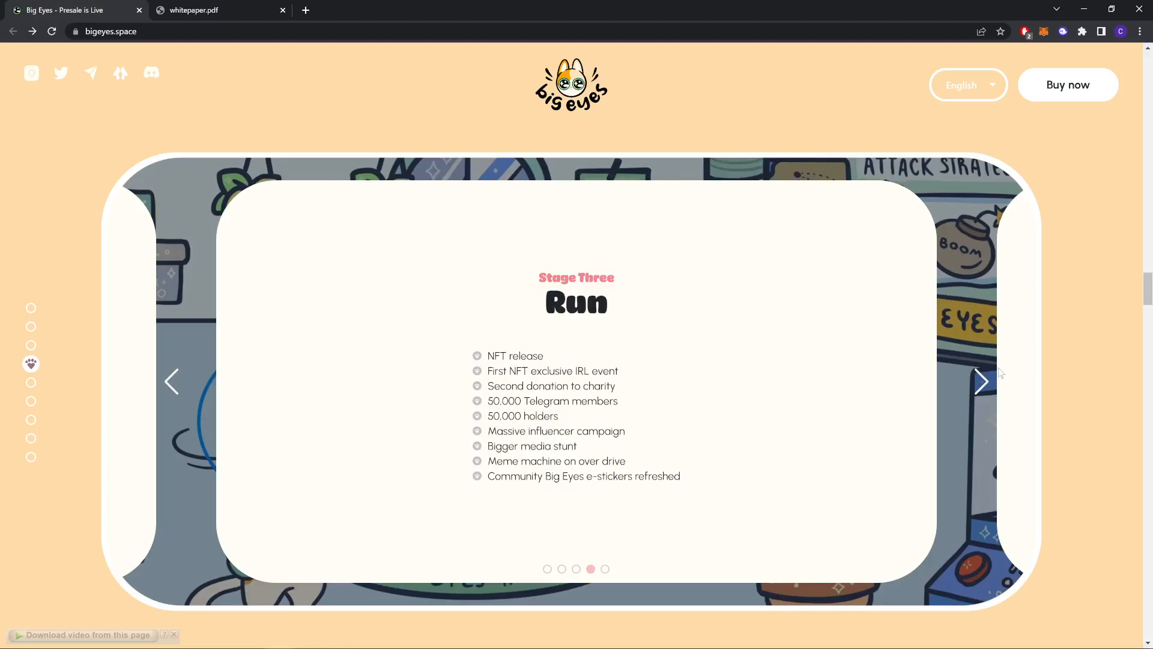
click(982, 382)
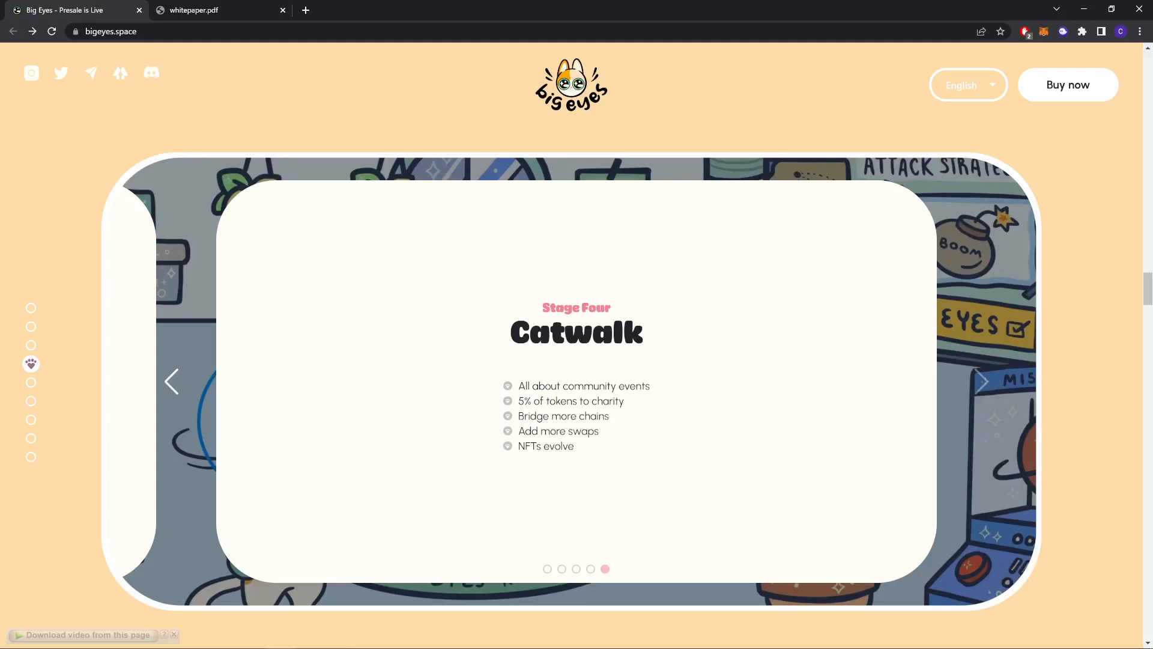
mouse_move(1014, 401)
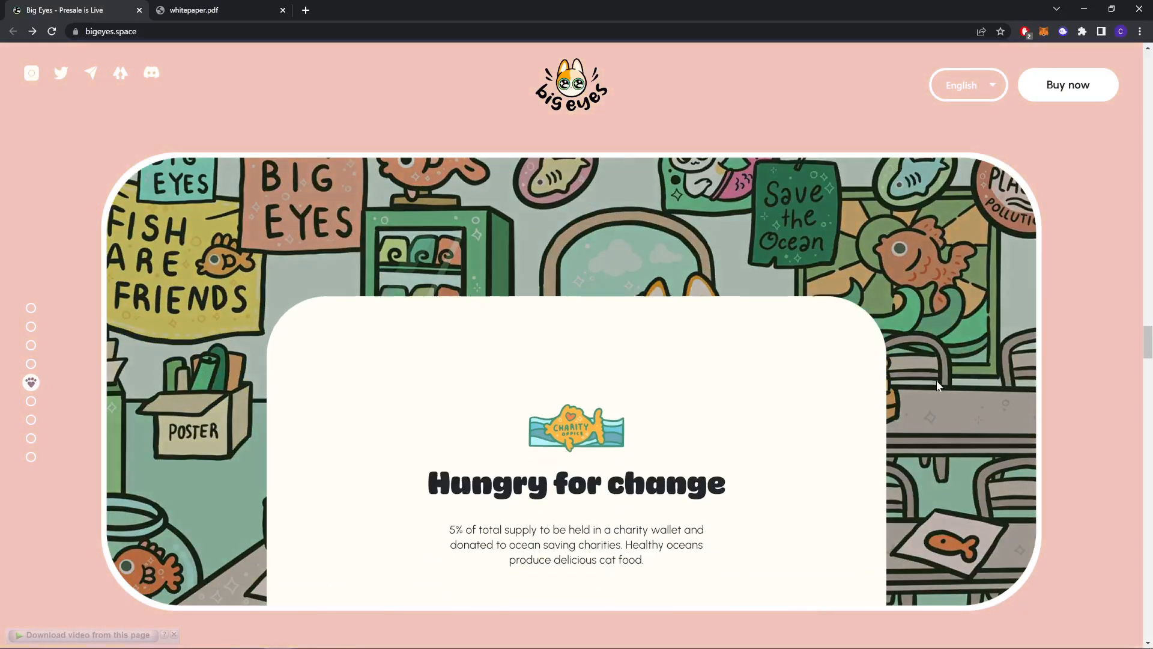
- Scroll past the Hungry for change charity section to the sushi-bar artwork
scroll(down, 3)
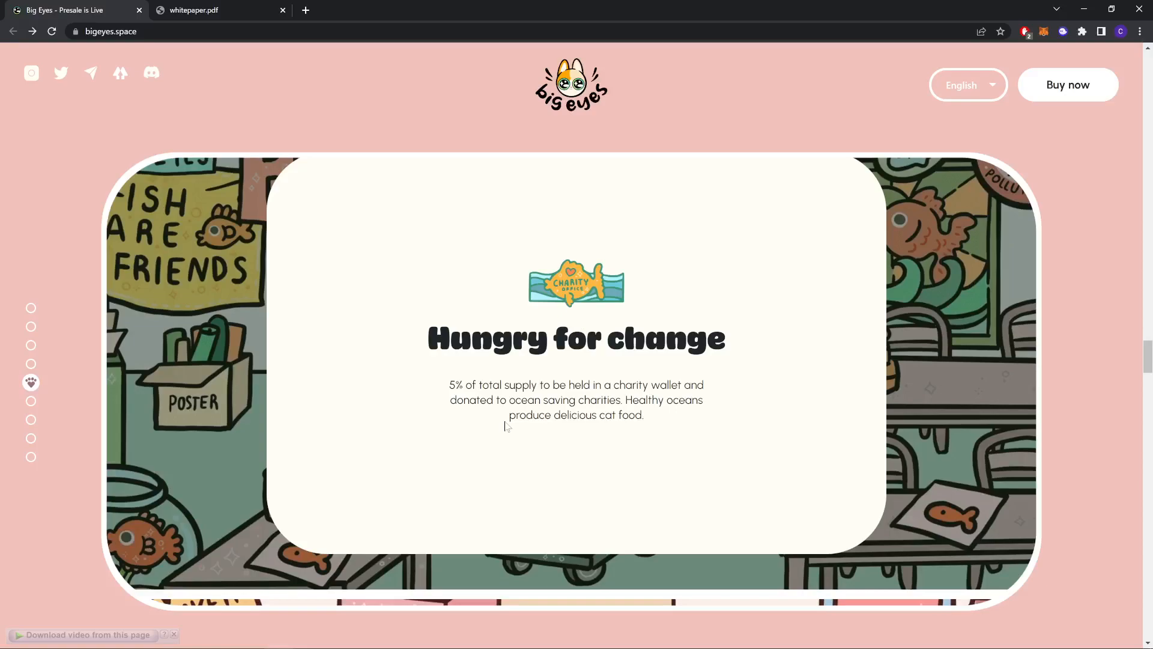
mouse_move(664, 420)
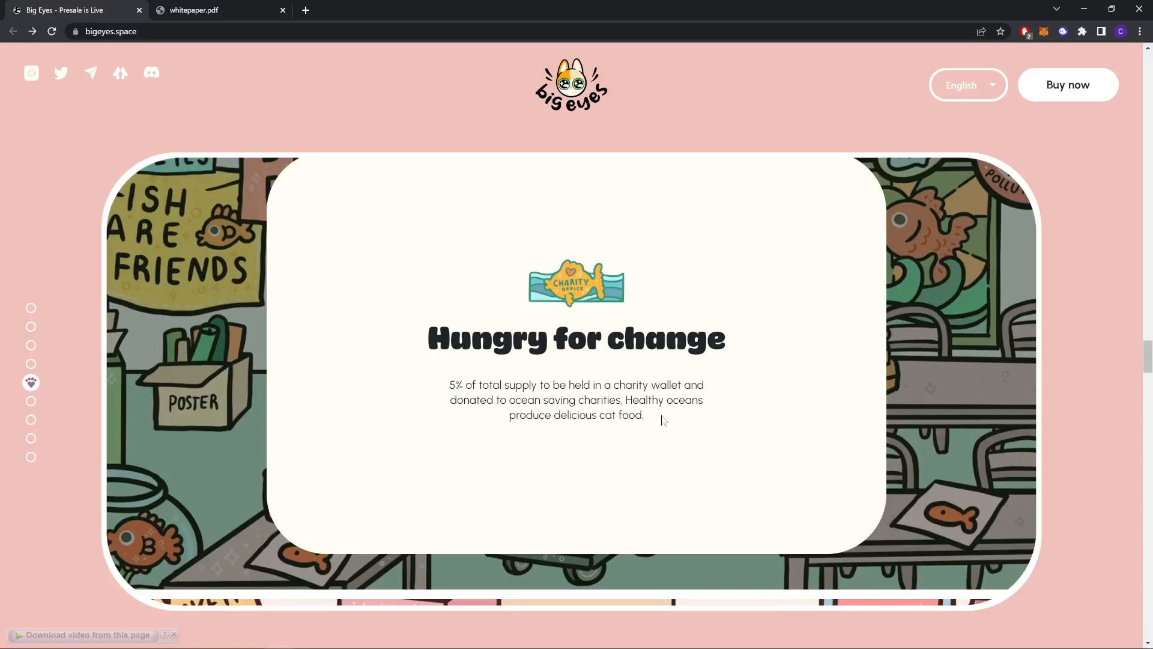
mouse_move(657, 418)
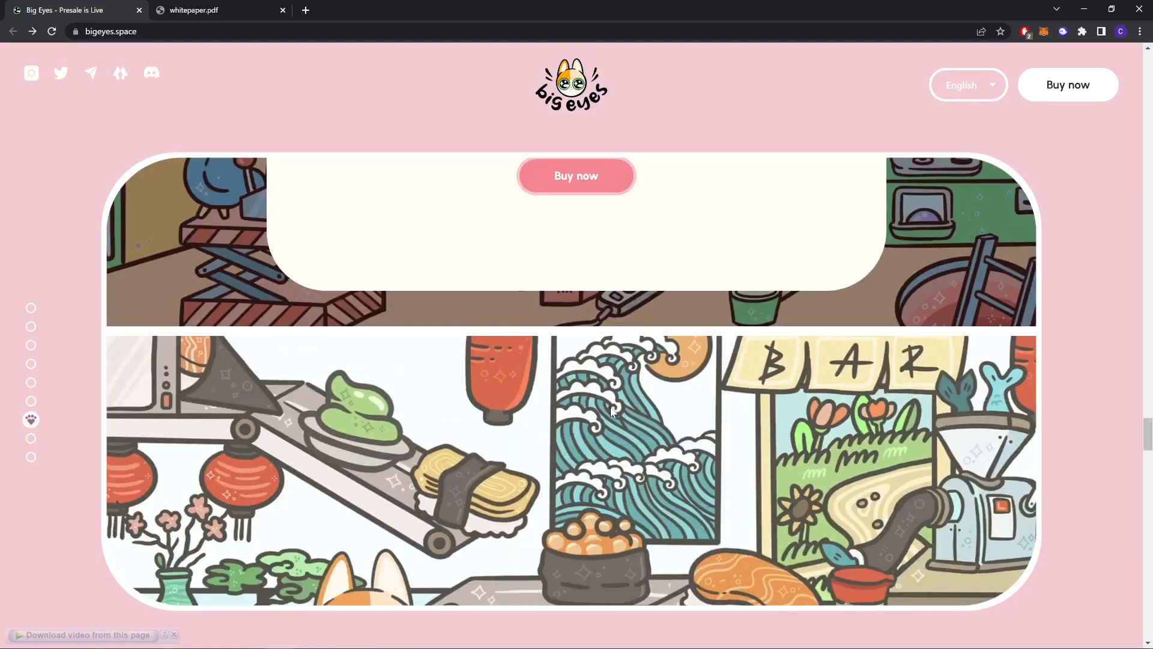
- Scroll through the NFT Sushi Crew section down to the Sign up for launch form
scroll(down, 3)
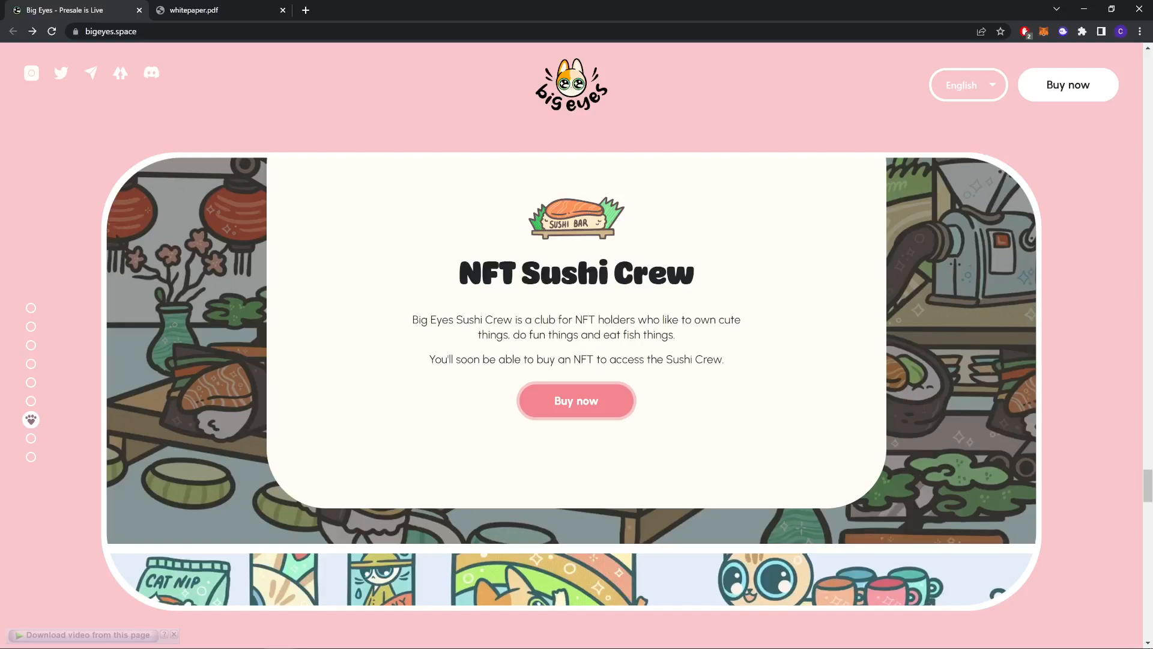
scroll(down, 3)
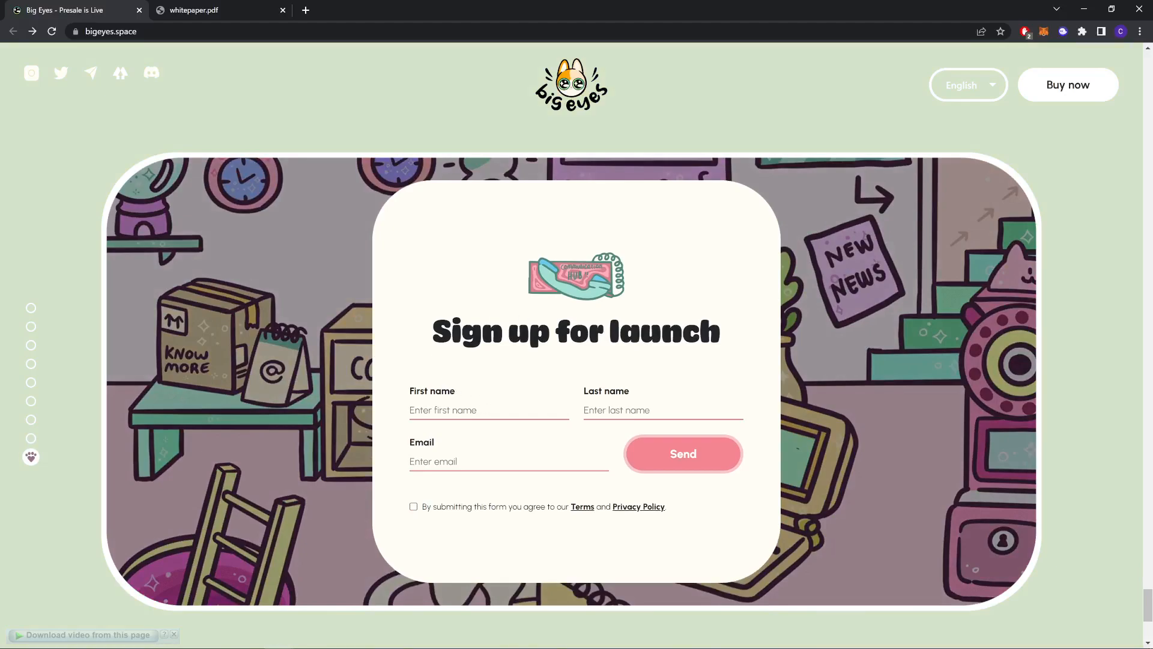
- Scroll down to the footer with its About us, Documents, Coming Soon and Social columns
scroll(down, 3)
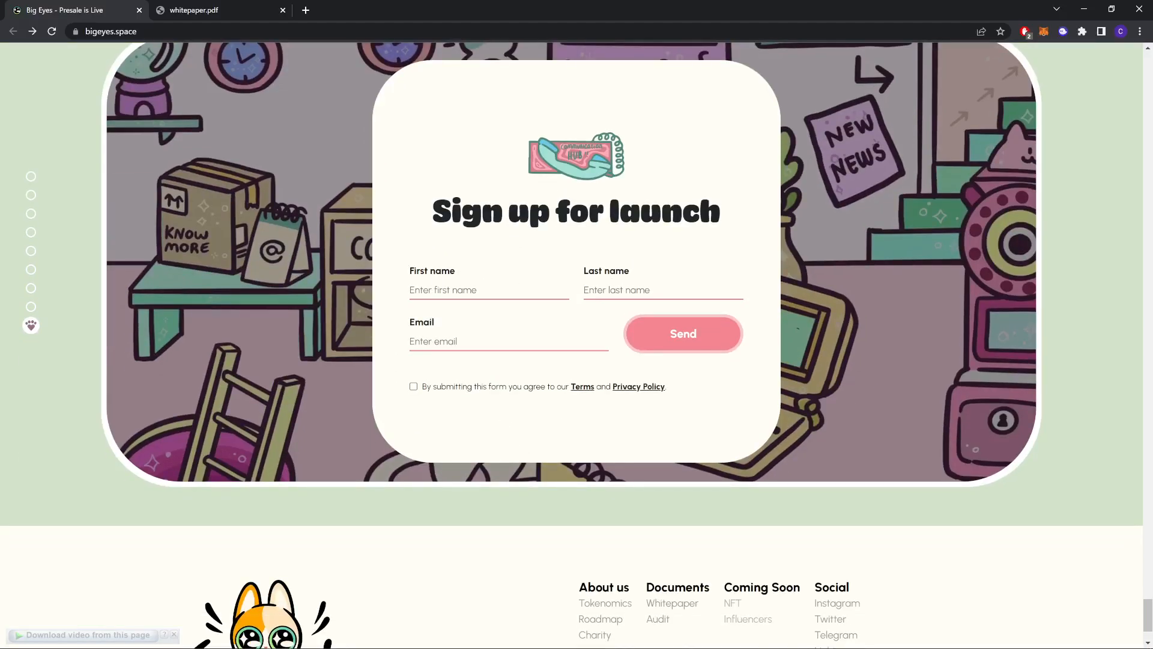
scroll(down, 3)
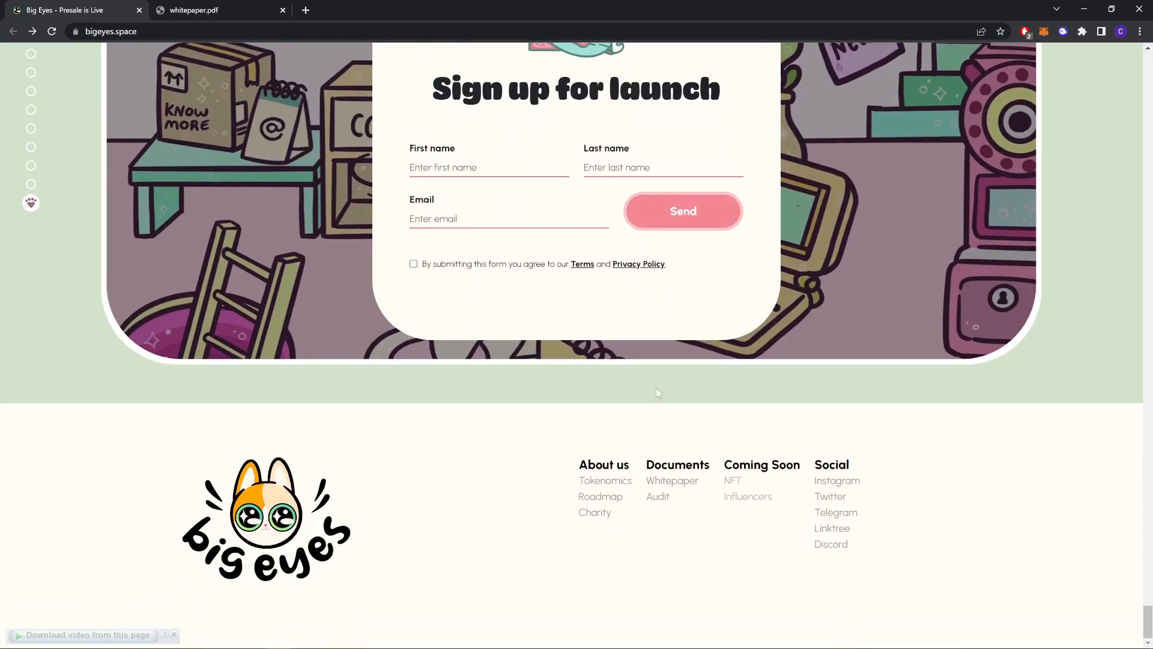
mouse_move(459, 491)
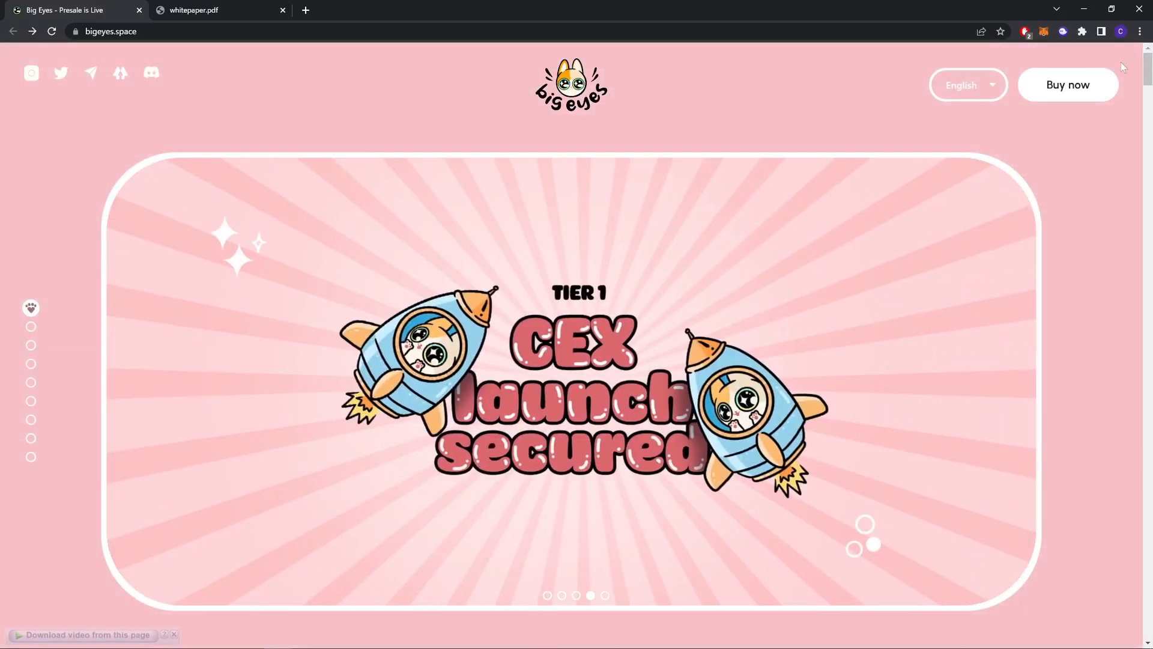
- Switch to the whitepaper.pdf tab and scroll from the Introduction to page 5, the Team roster
click(194, 10)
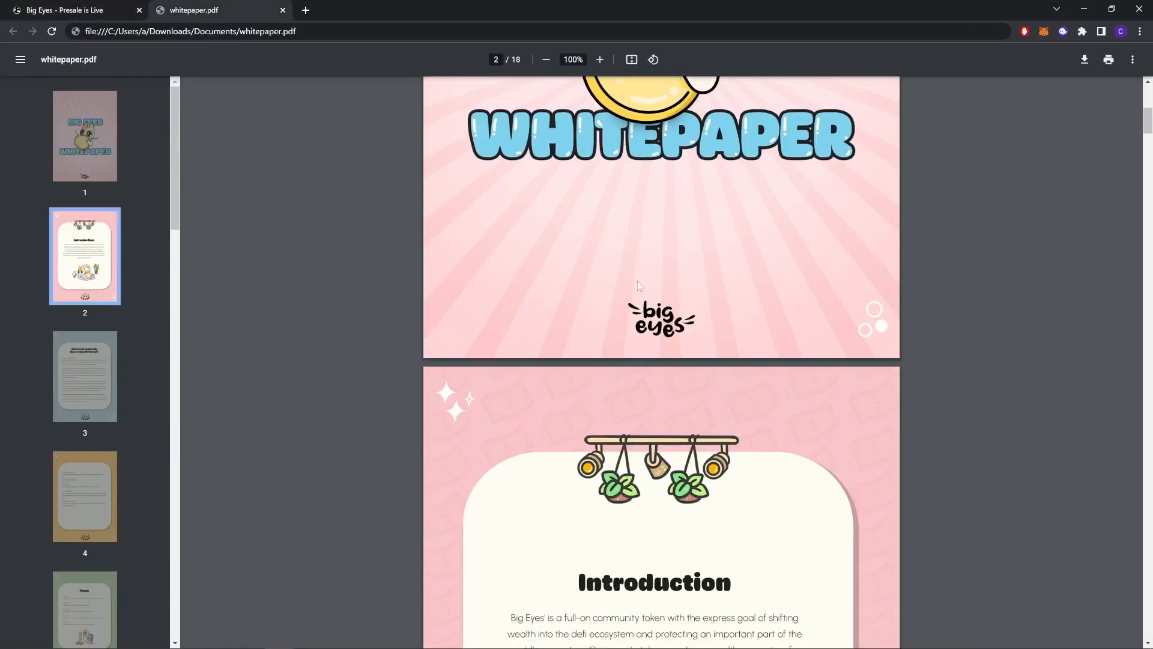
scroll(down, 3)
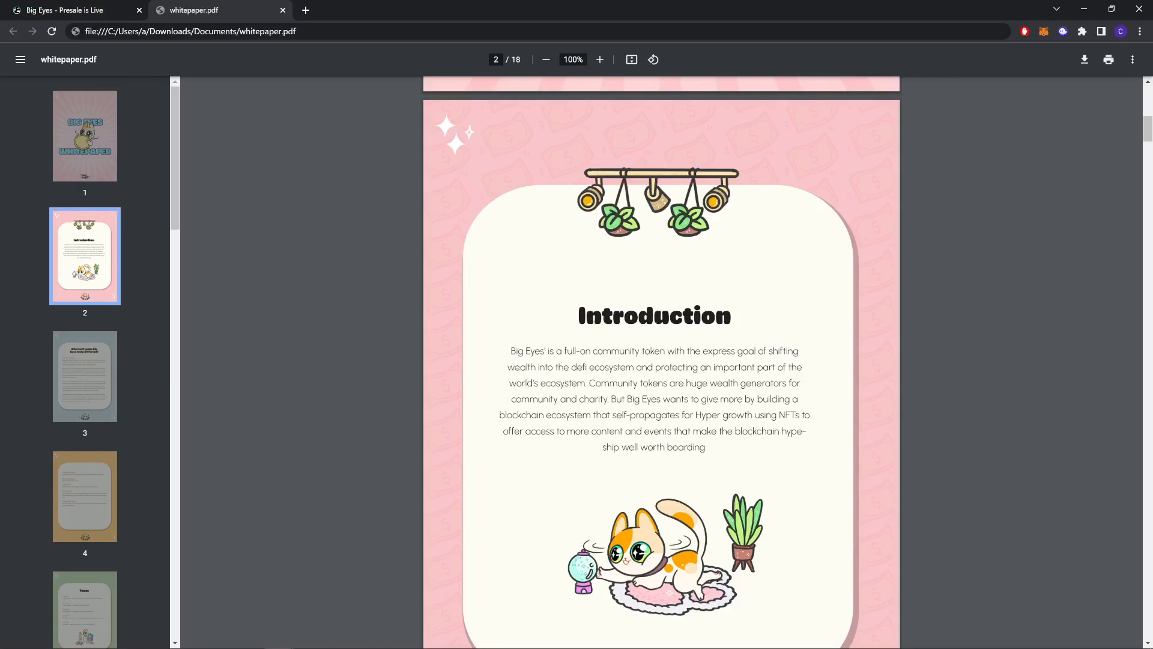
mouse_move(633, 475)
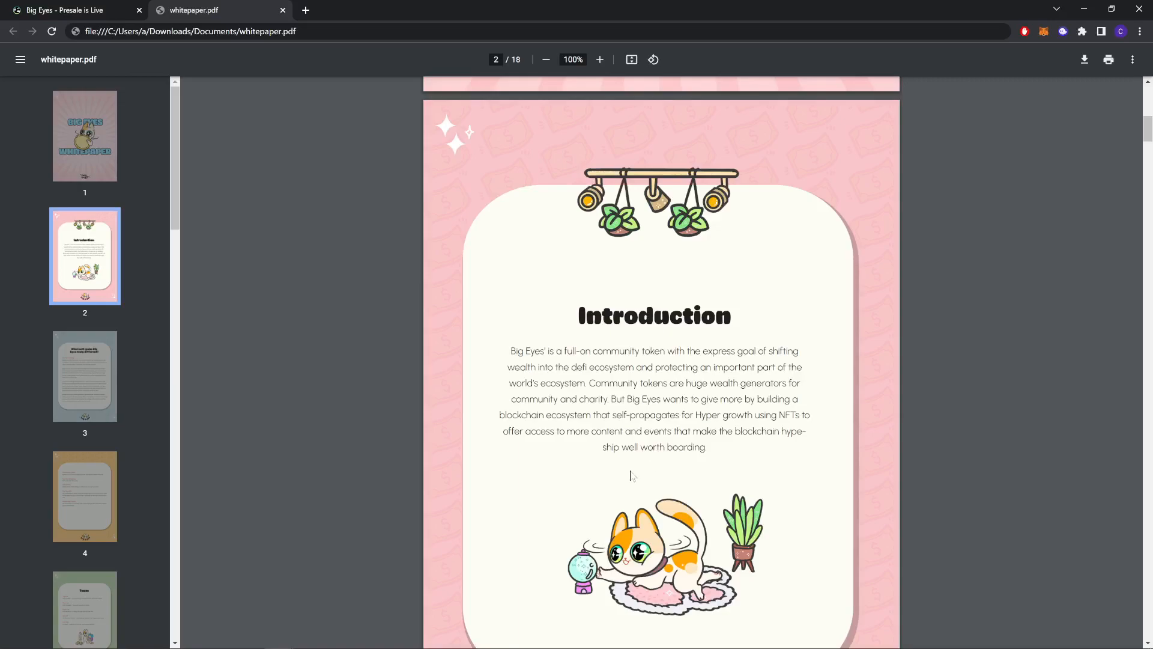
scroll(down, 3)
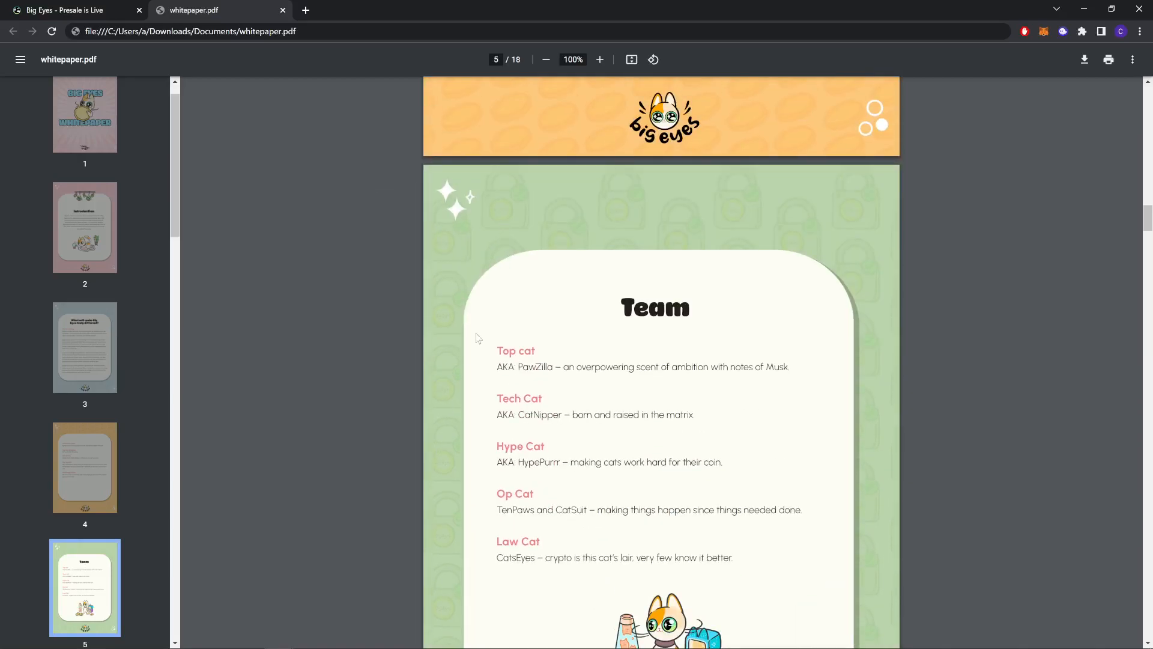
- Scroll past the Values and Plan of action pages to page 16, the Risks section
scroll(down, 3)
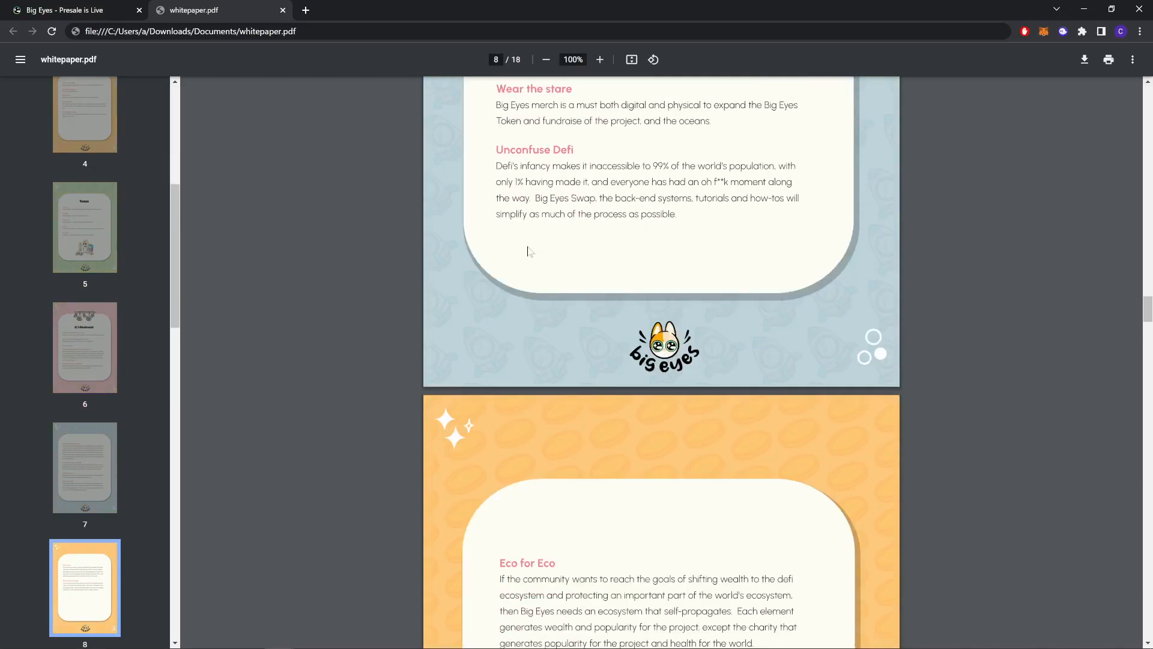
scroll(down, 3)
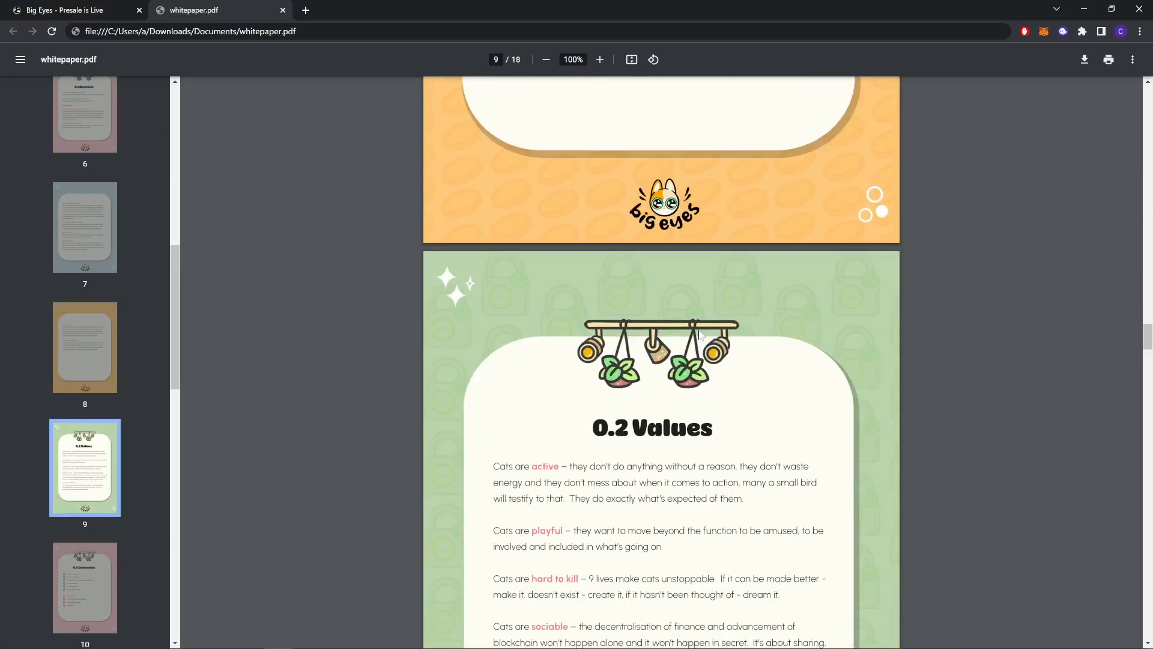
scroll(down, 3)
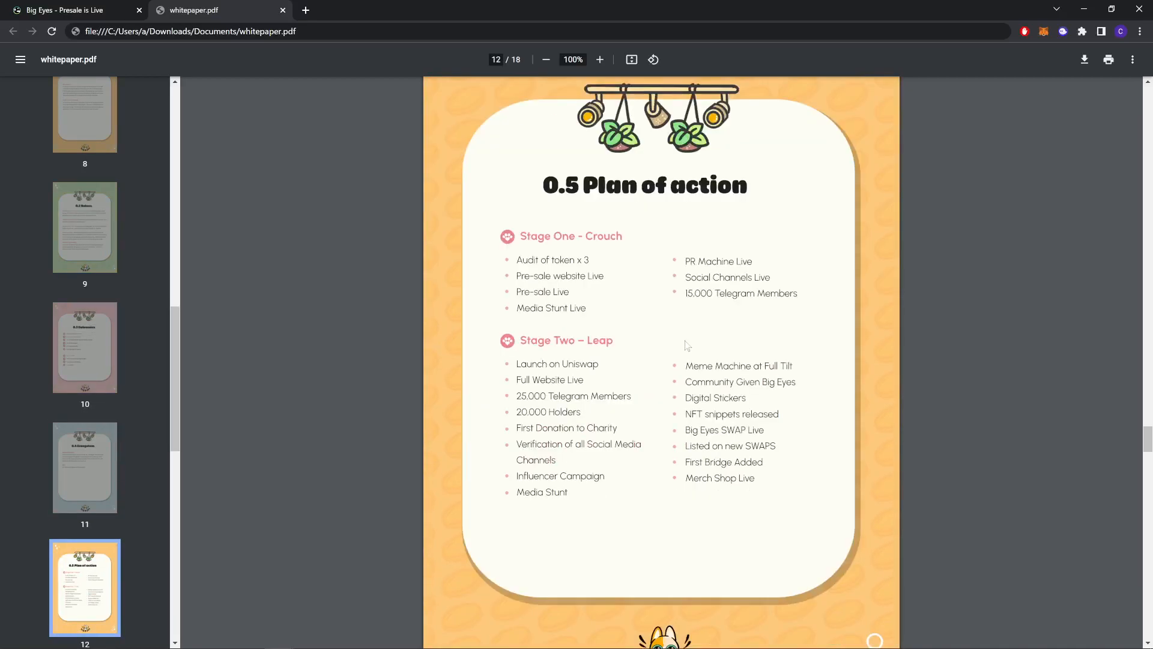
scroll(down, 3)
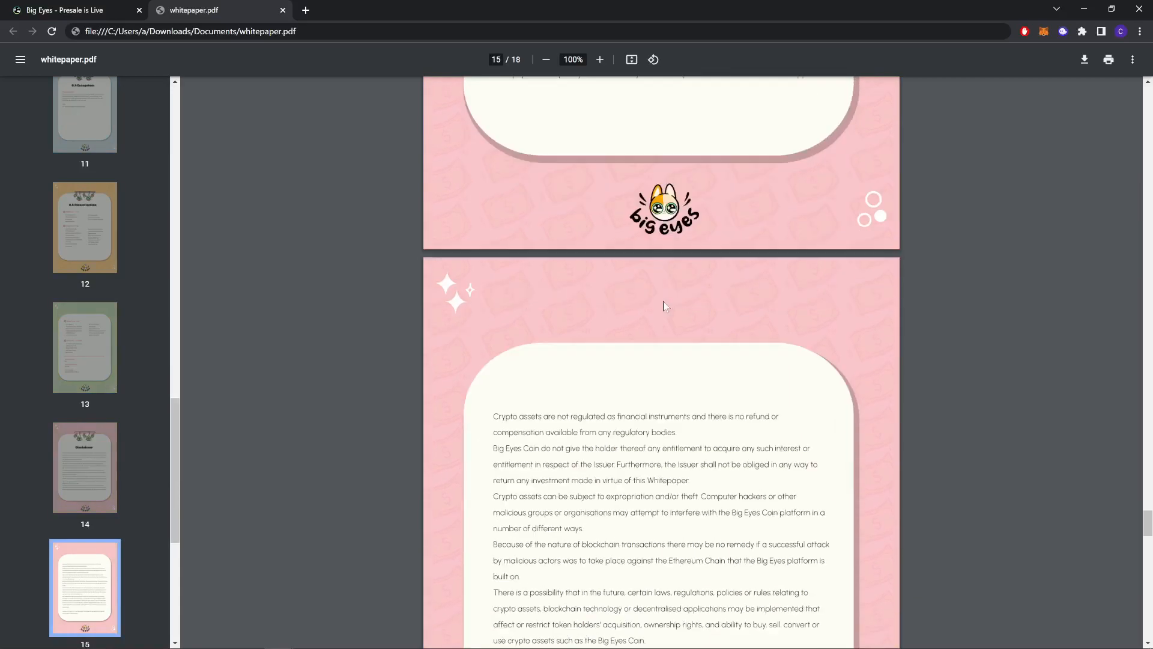
scroll(down, 3)
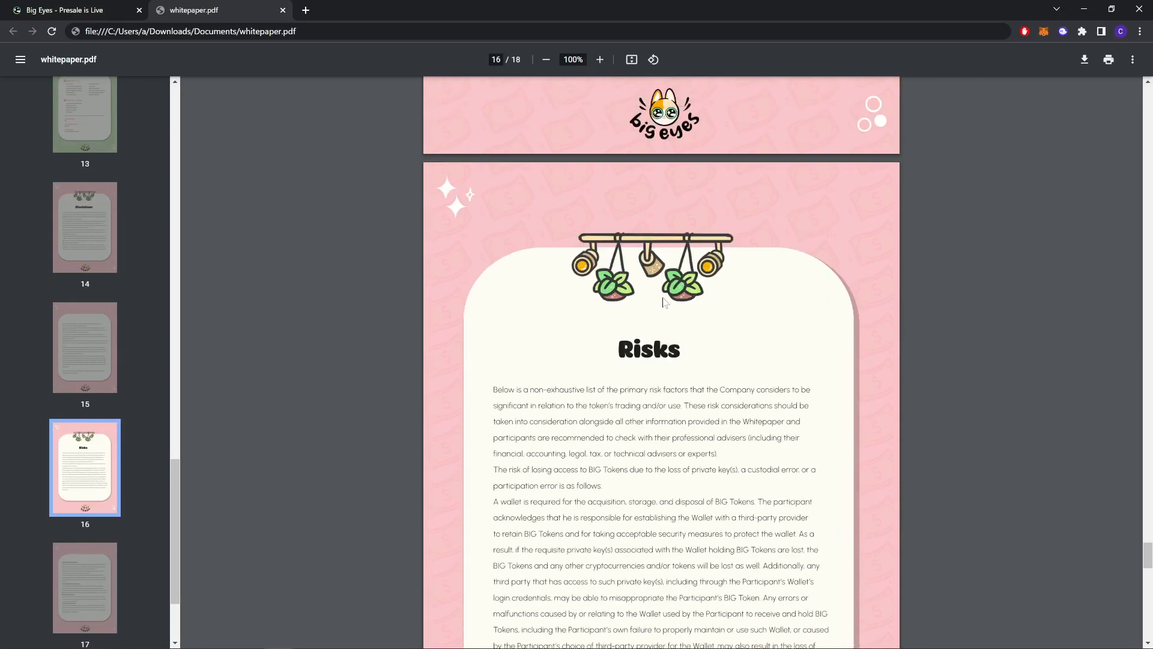
- Zoom into the whitepaper, read down to the final warning on page 18, then return to the Big Eyes site
click(1139, 31)
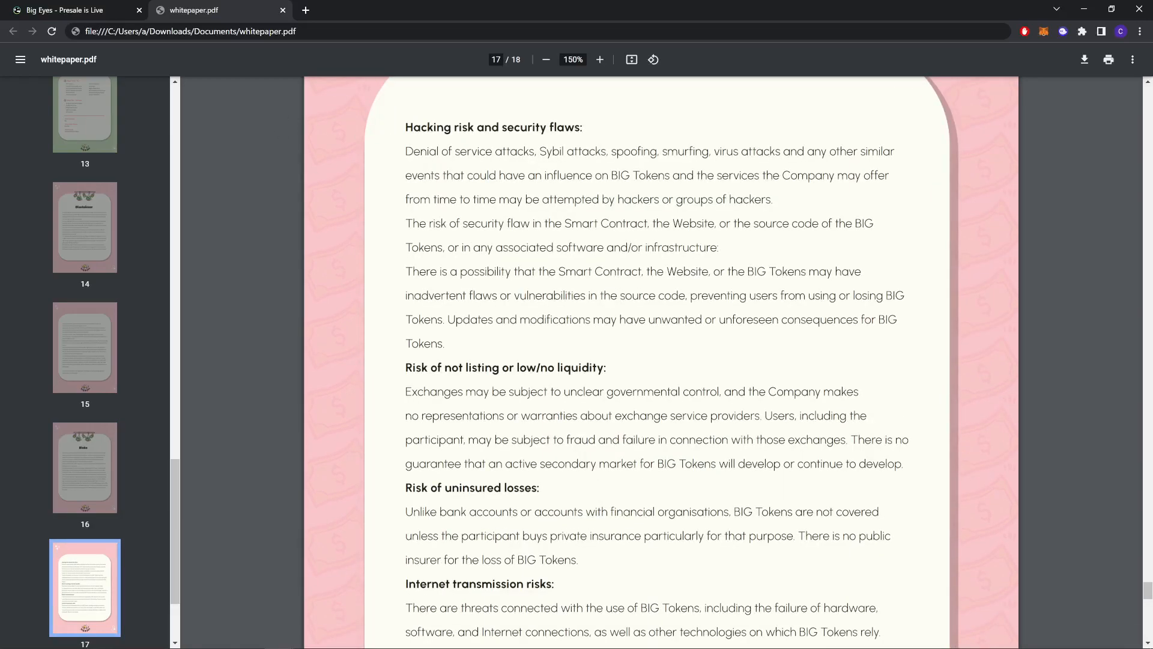
scroll(down, 3)
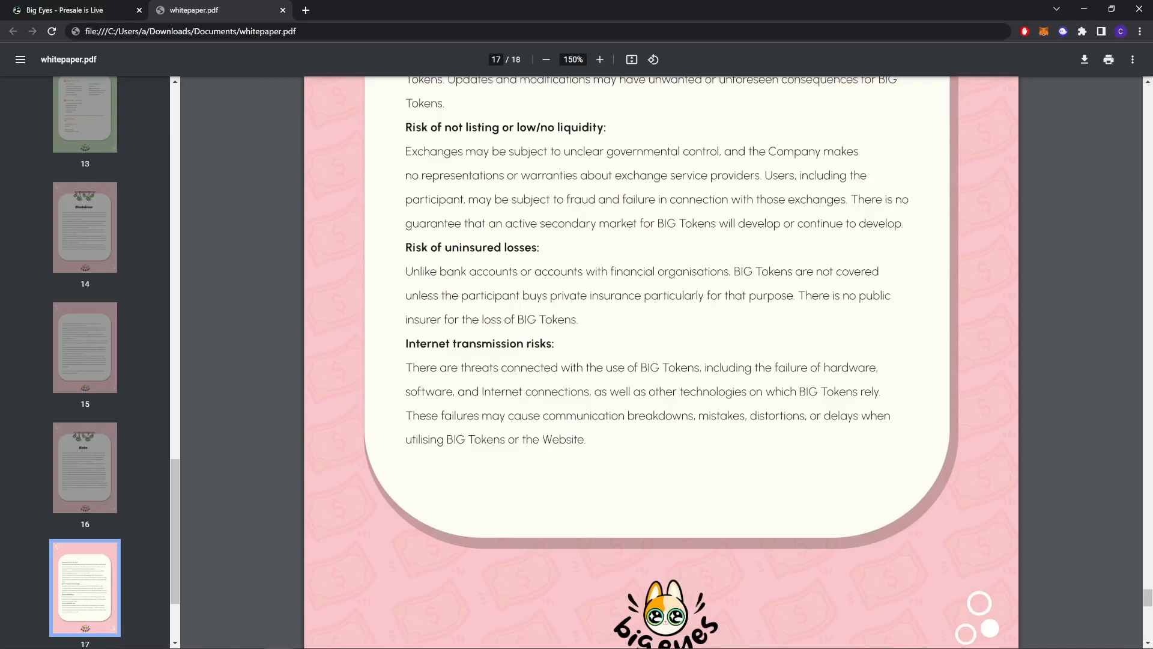
scroll(down, 3)
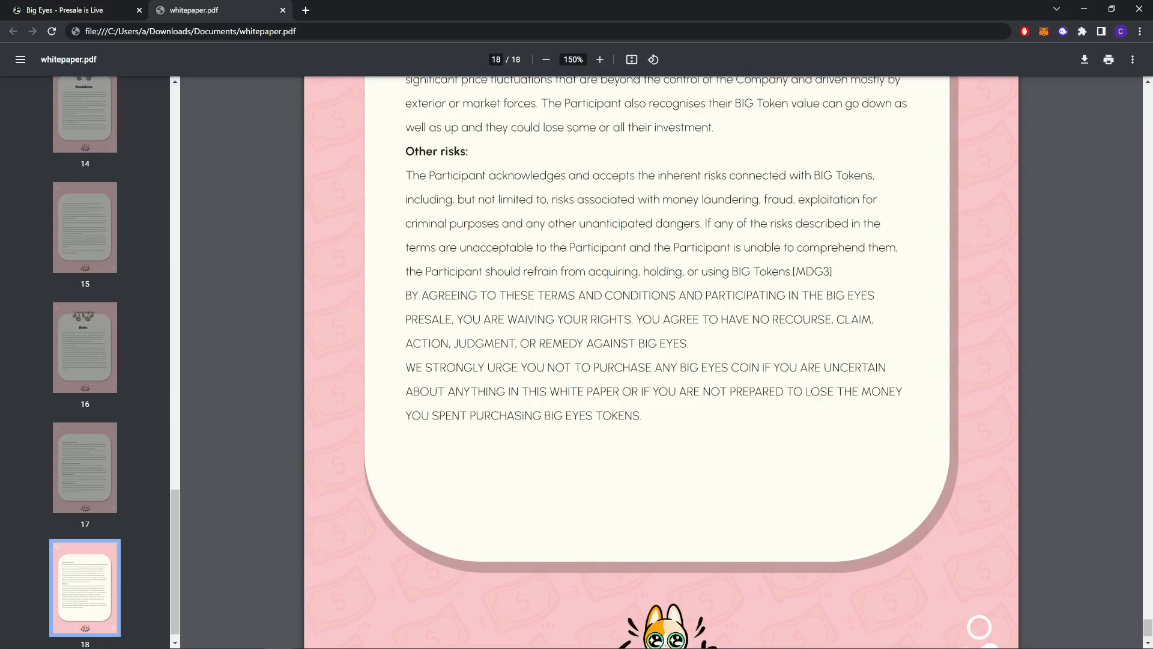
click(66, 10)
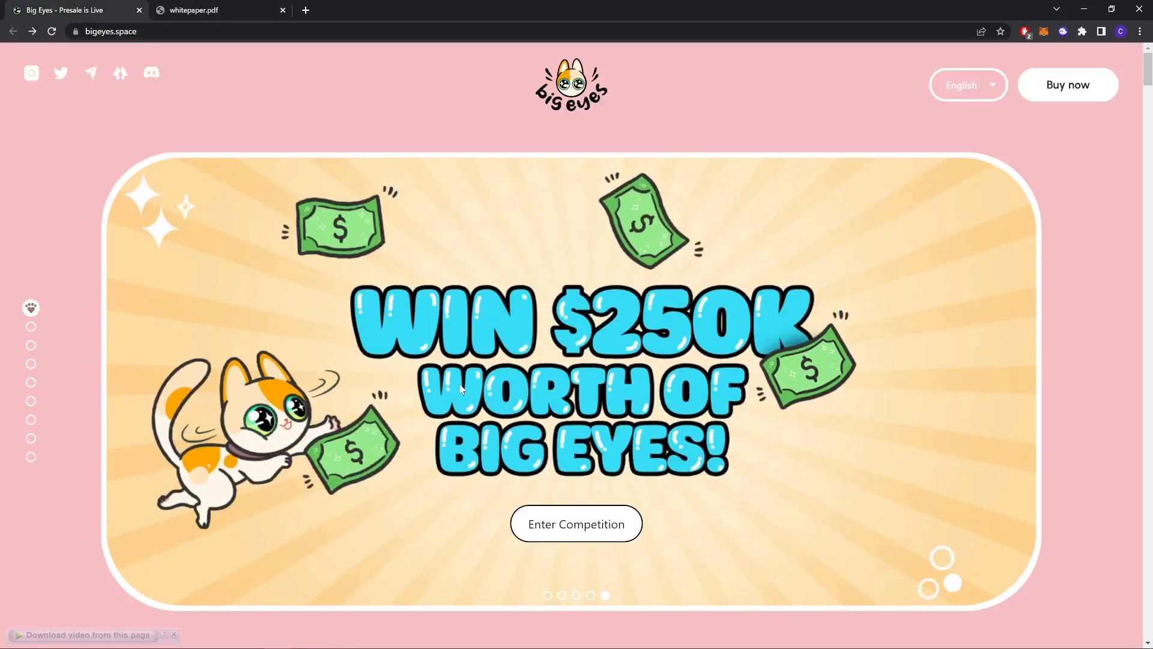
mouse_move(559, 356)
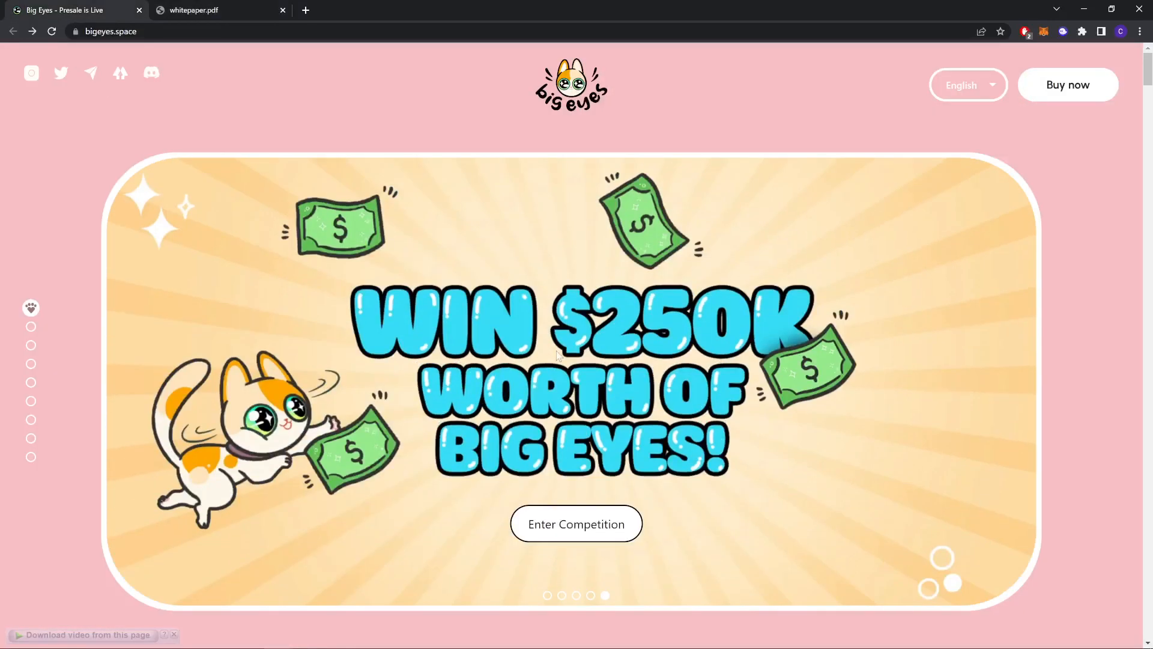